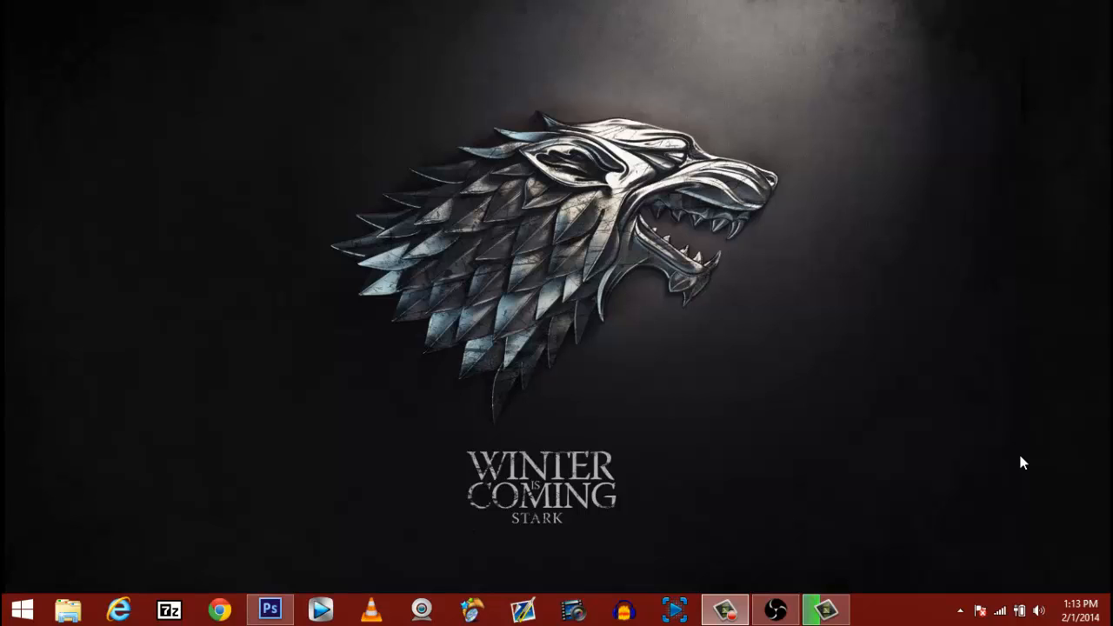
mouse_move(155, 483)
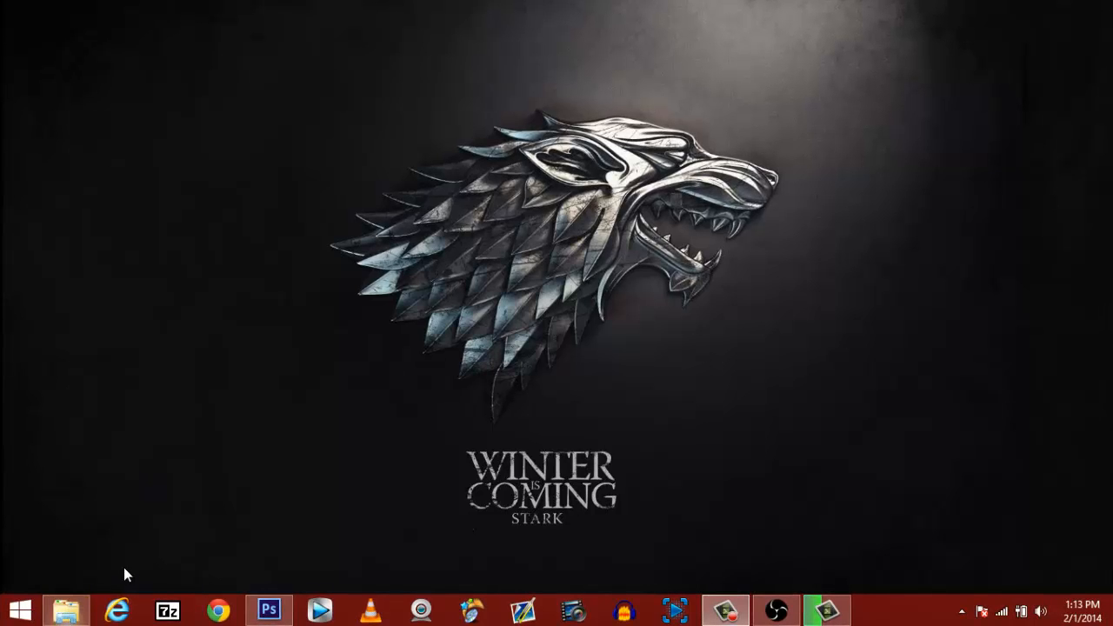
Step: Locate twitch.tv-thumb in Downloads and preview it from its context menu
left_click(66, 609)
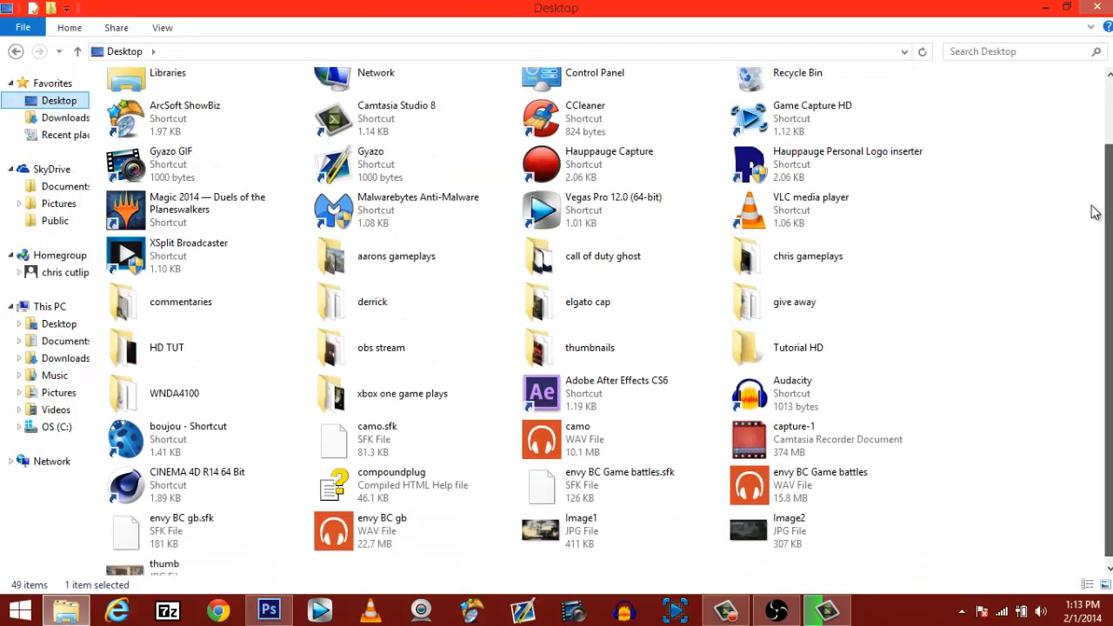
scroll("down", 3)
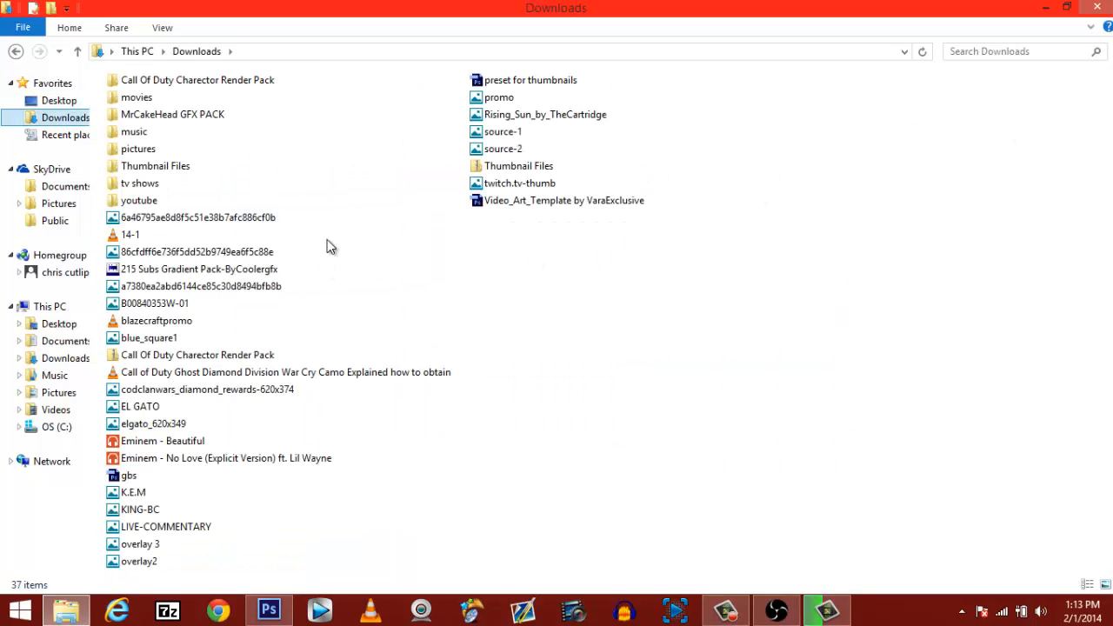
left_click(521, 182)
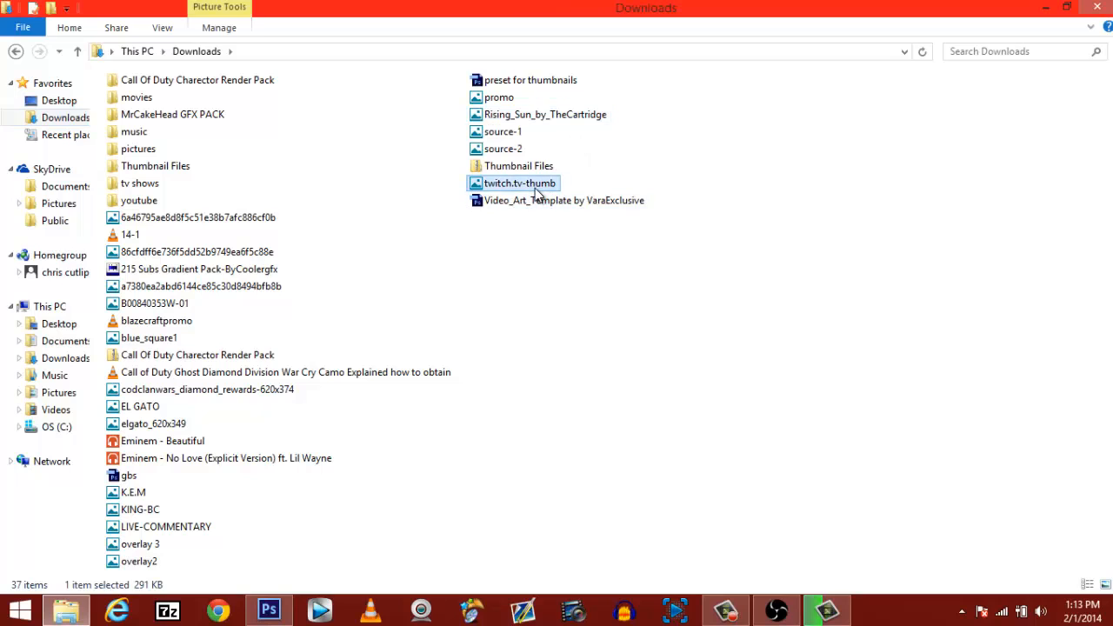
right_click(534, 184)
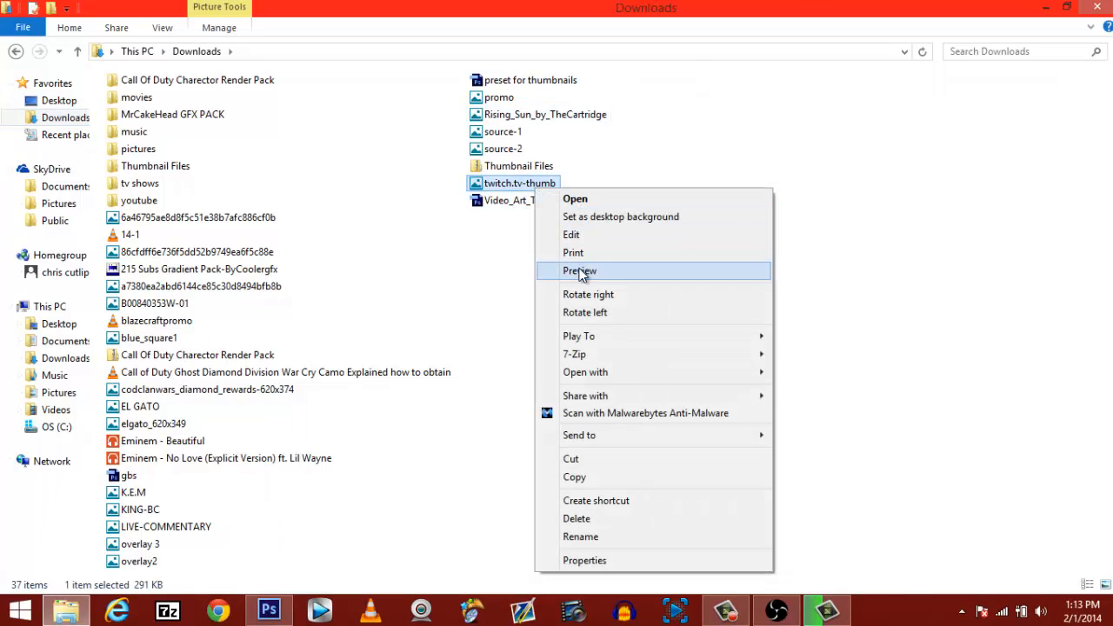
left_click(579, 272)
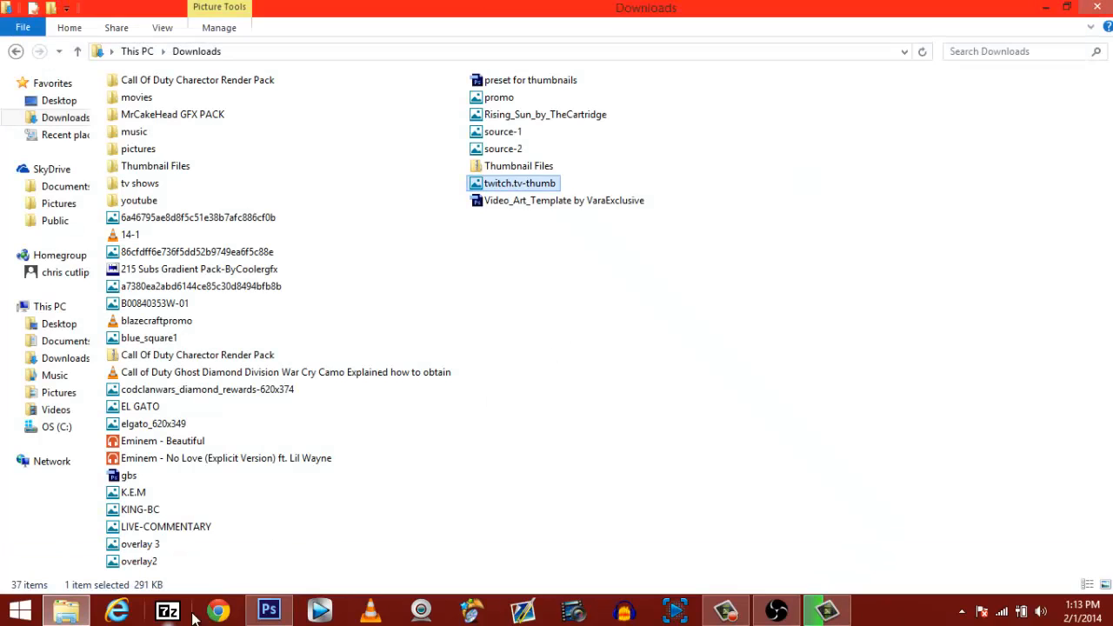
Step: Switch to Photoshop and start File > Open after cancelling a first attempt
left_click(268, 607)
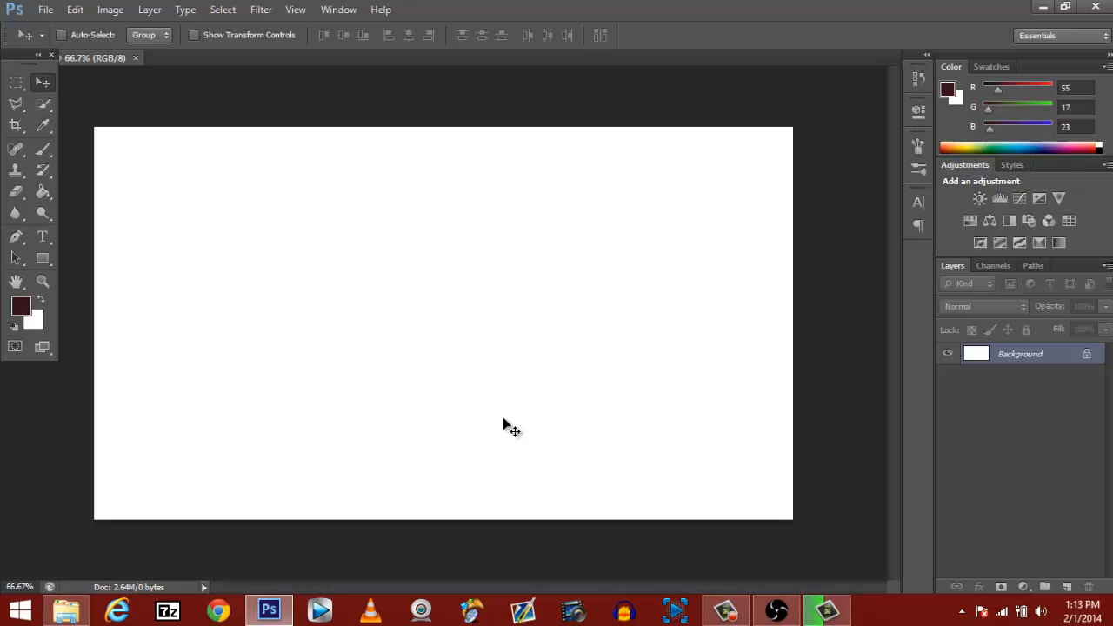
left_click(54, 10)
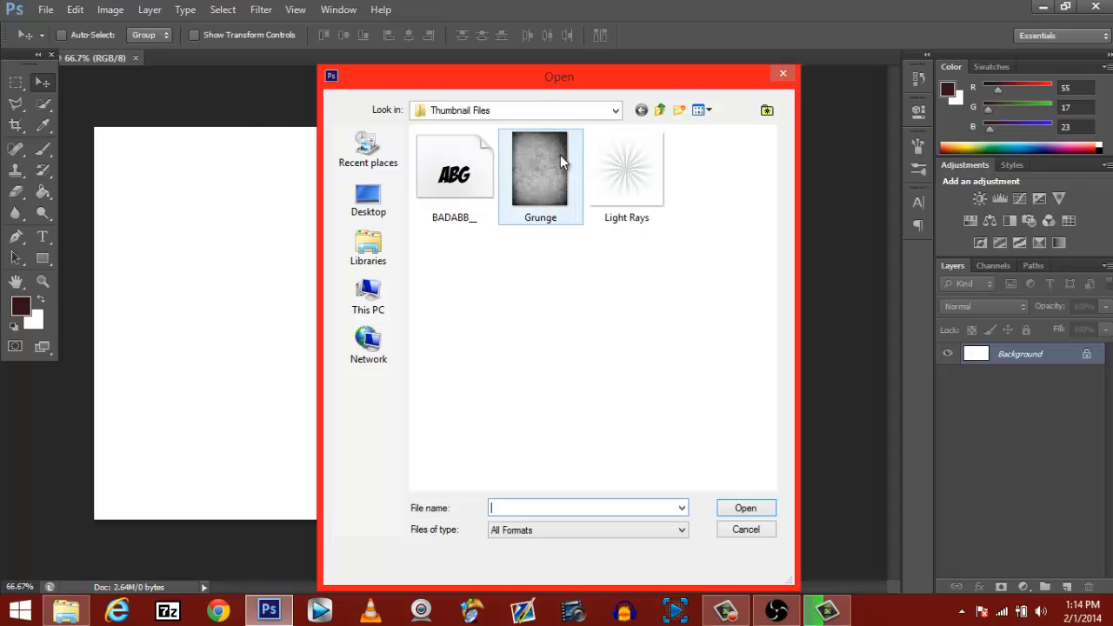
left_click(539, 170)
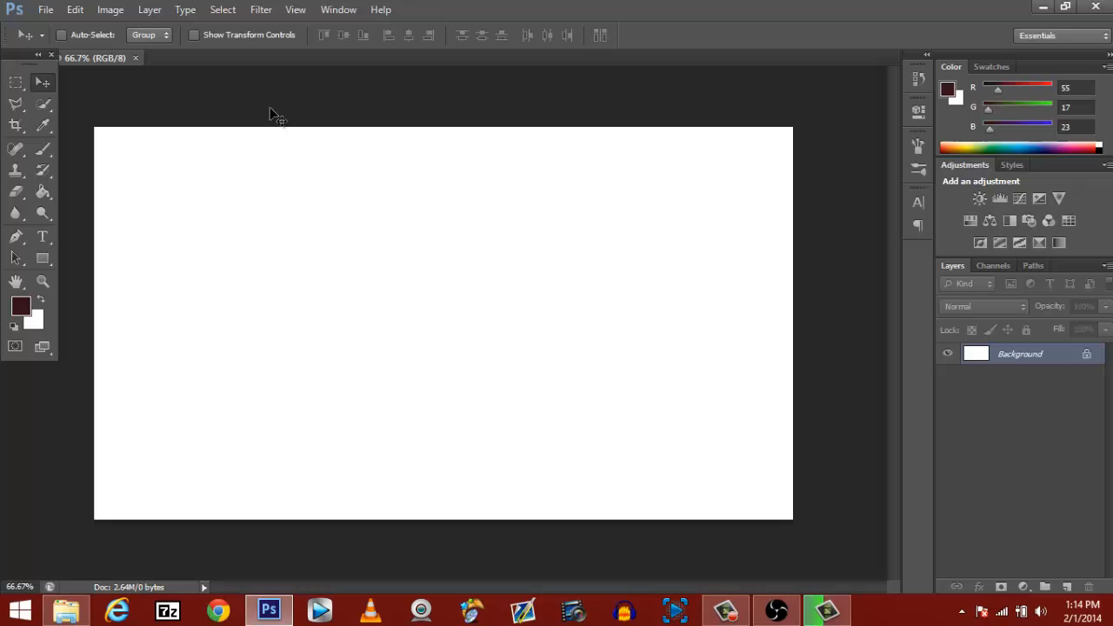
left_click(68, 11)
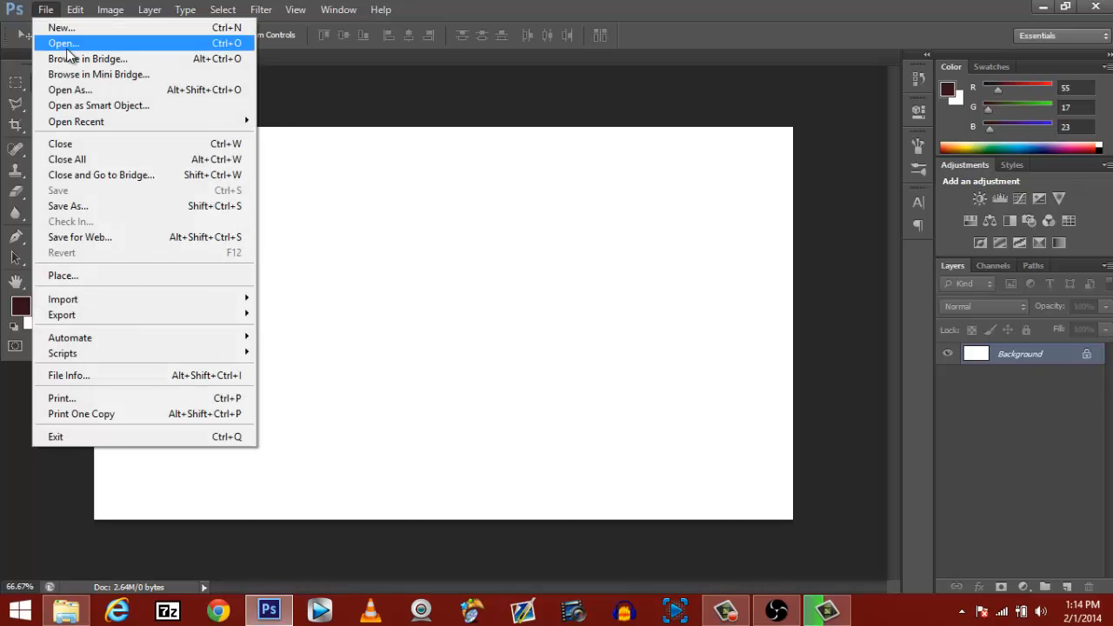
left_click(57, 42)
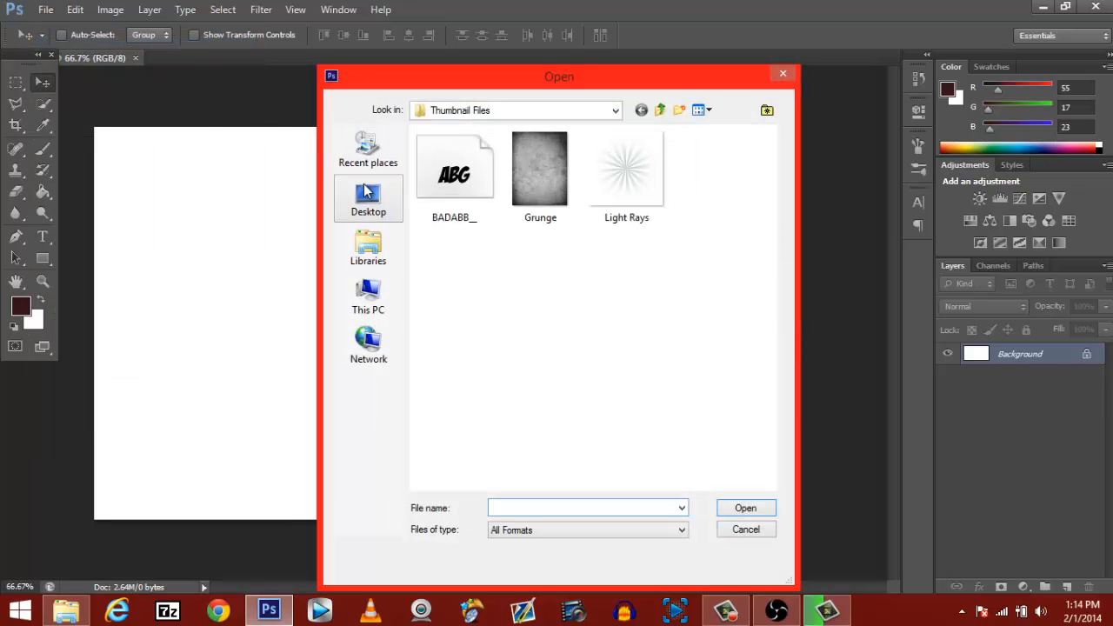
Step: Browse through the user profile to Downloads and open preset for thumbnails.psd
left_click(368, 198)
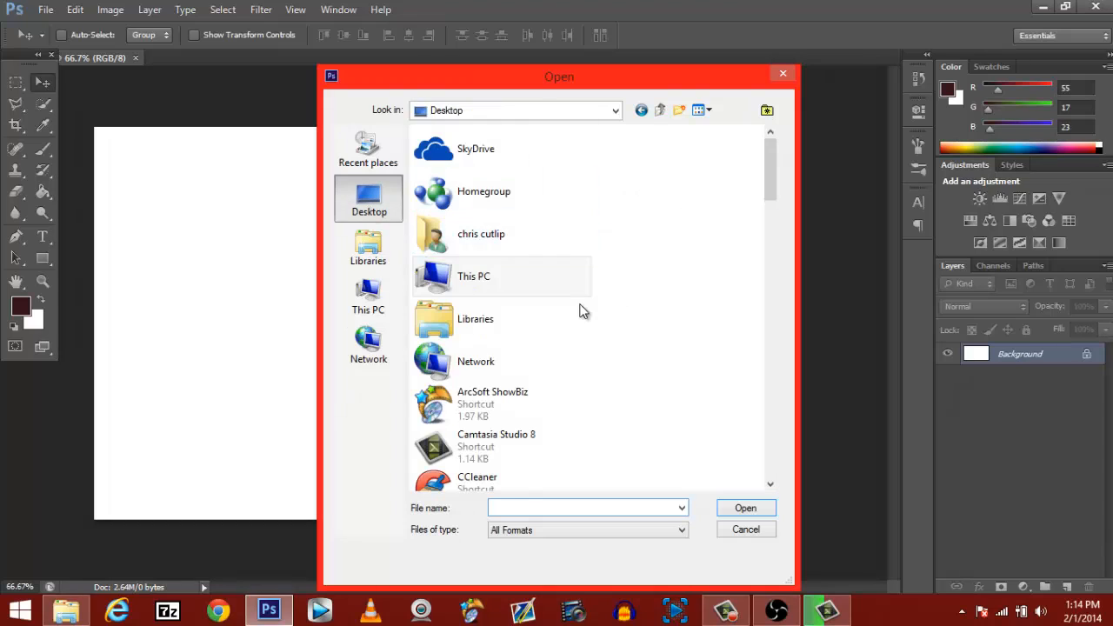
double_click(480, 233)
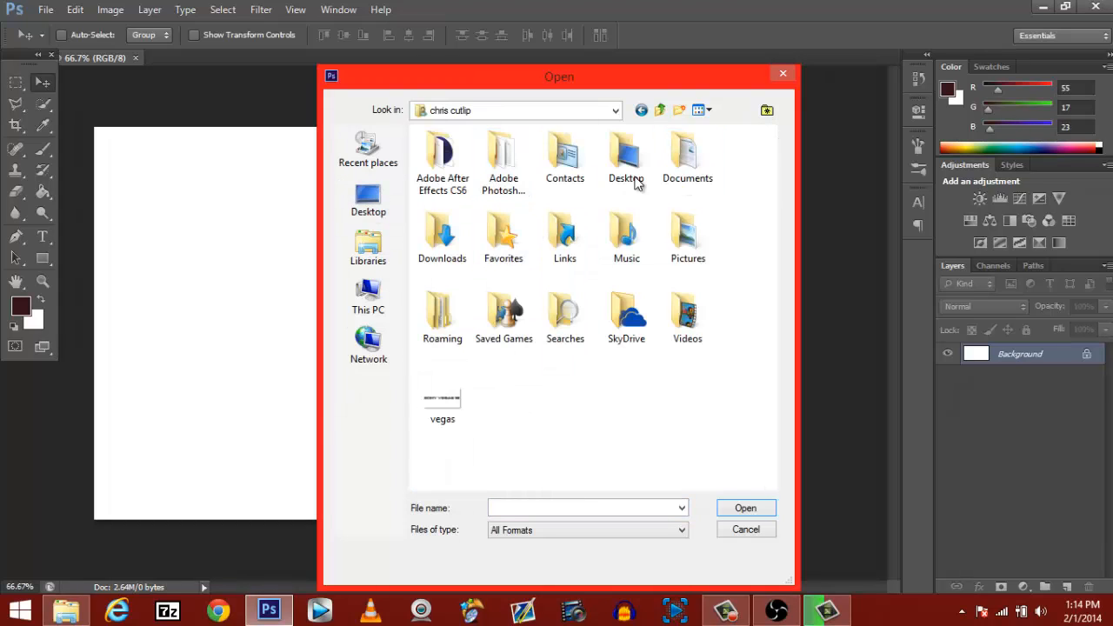
double_click(442, 235)
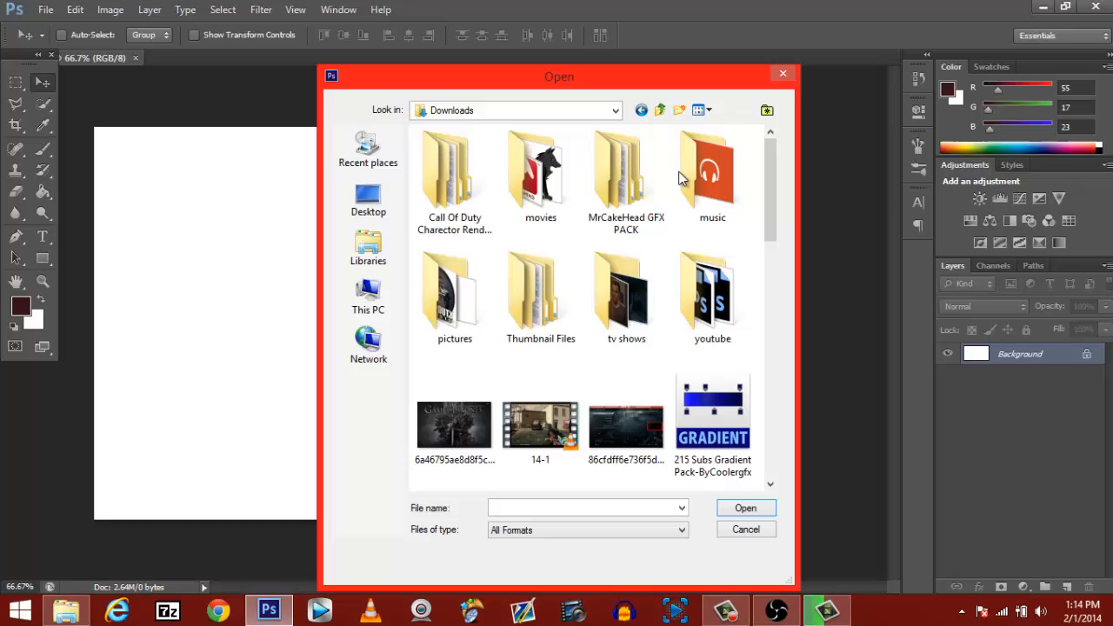
scroll("down", 3)
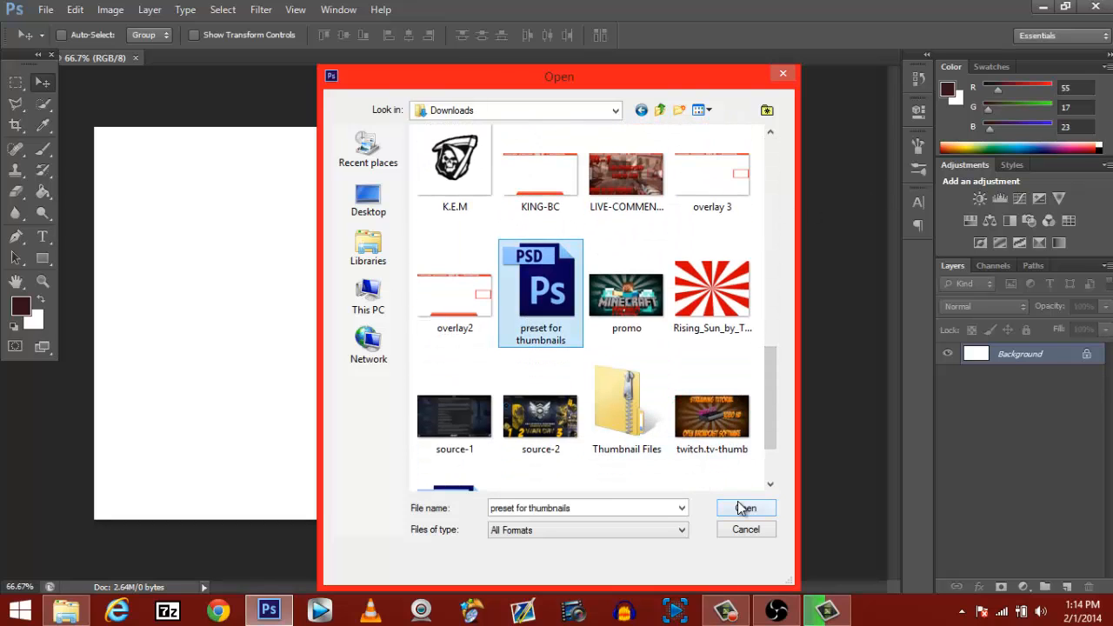
left_click(744, 507)
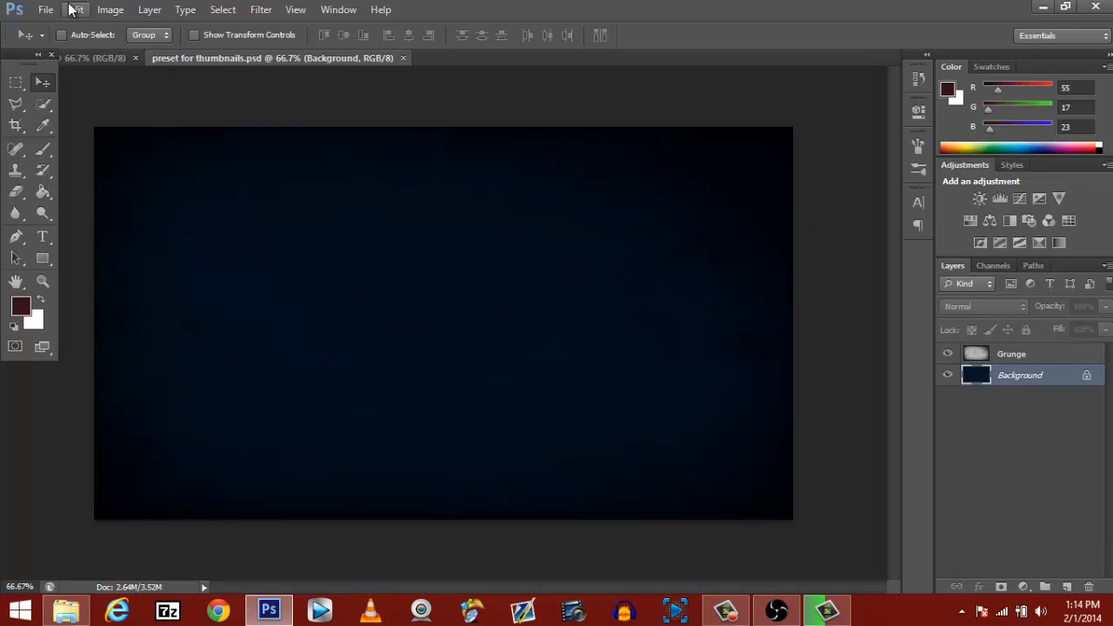
Step: Place Light Rays from the Thumbnail Files folder and stretch it corner to corner over the canvas
left_click(52, 11)
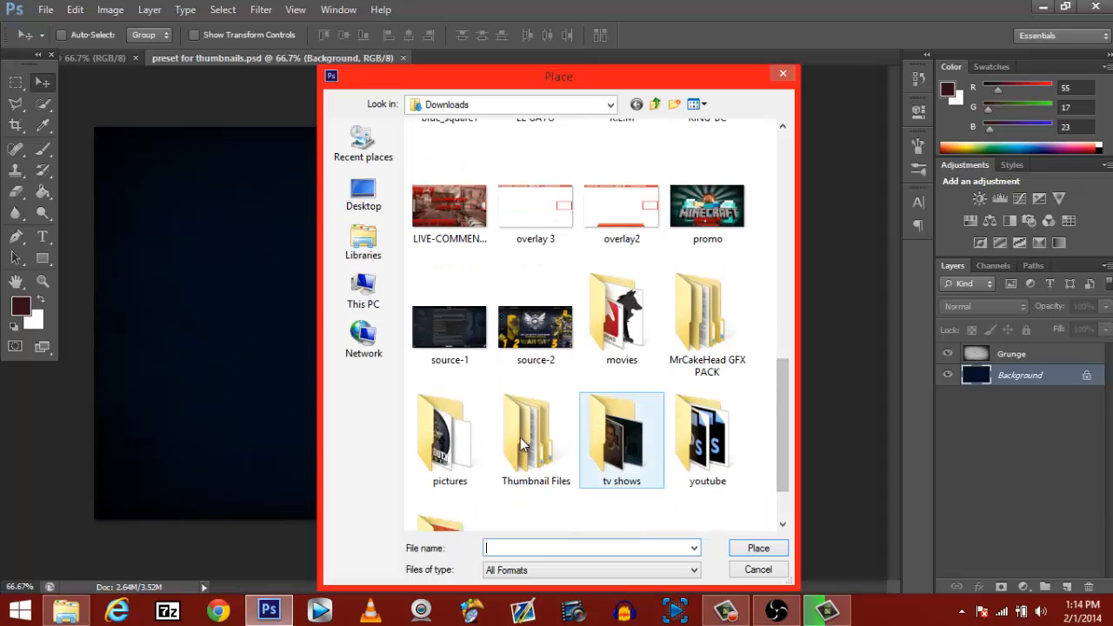
double_click(535, 426)
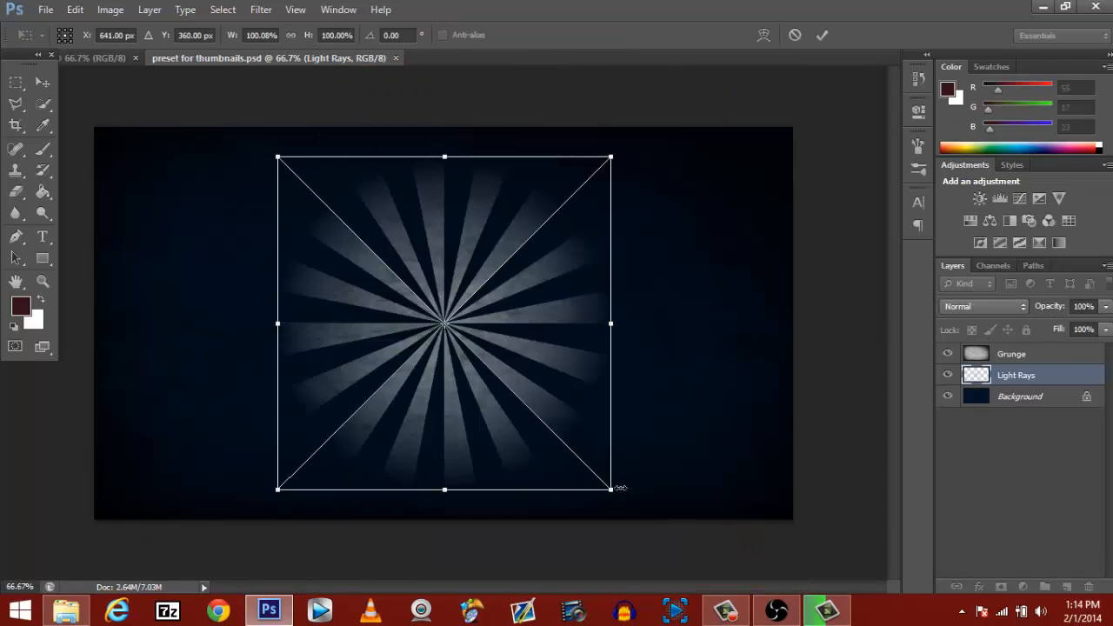
left_click_drag(612, 489, 786, 511)
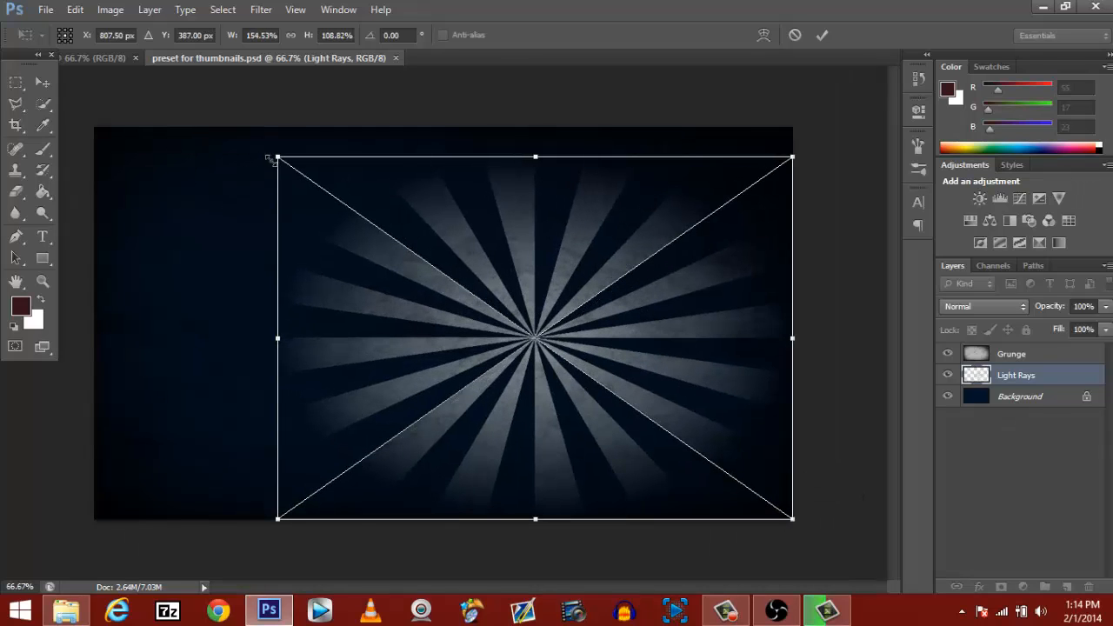
left_click_drag(277, 158, 106, 132)
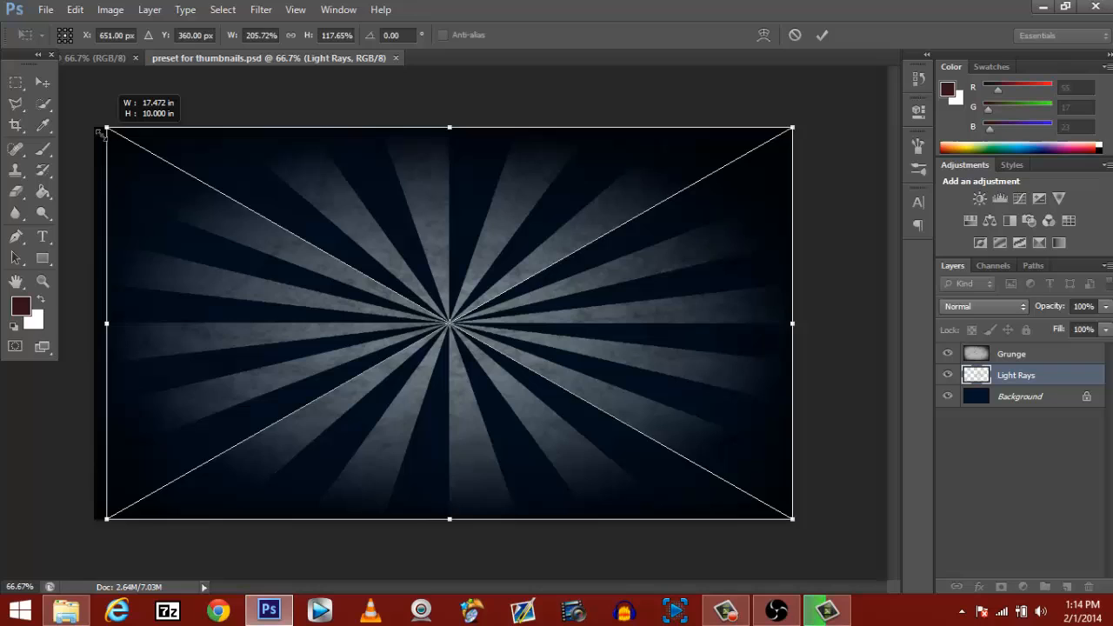
left_click_drag(106, 132, 96, 129)
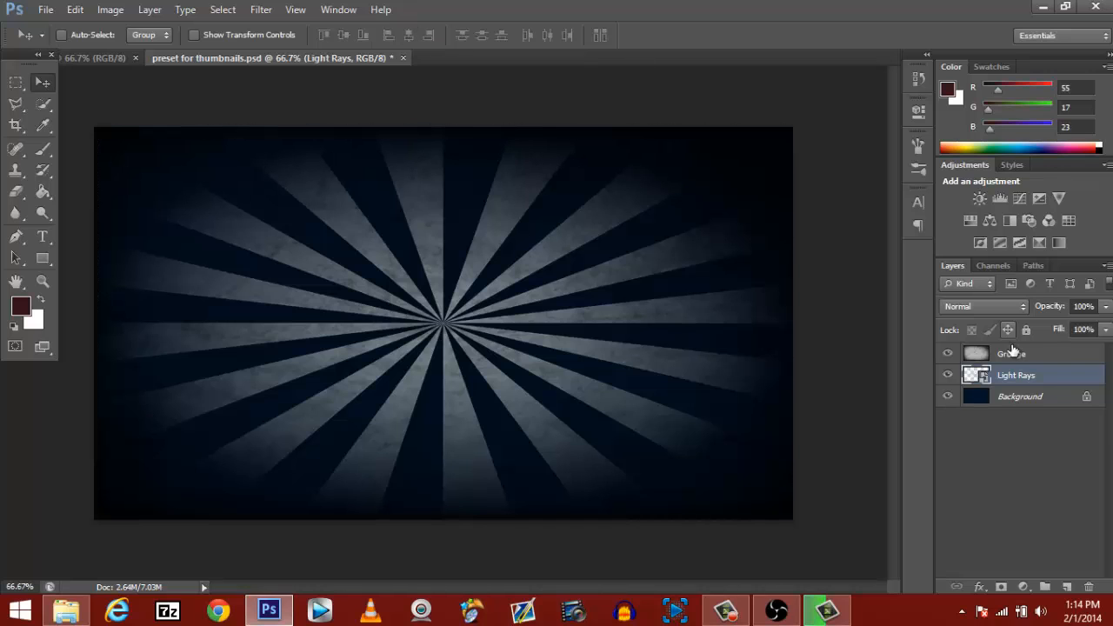
Step: Enable an Inner Shadow on the Light Rays layer via Blending Options, then return to Downloads in File Explorer
right_click(1016, 376)
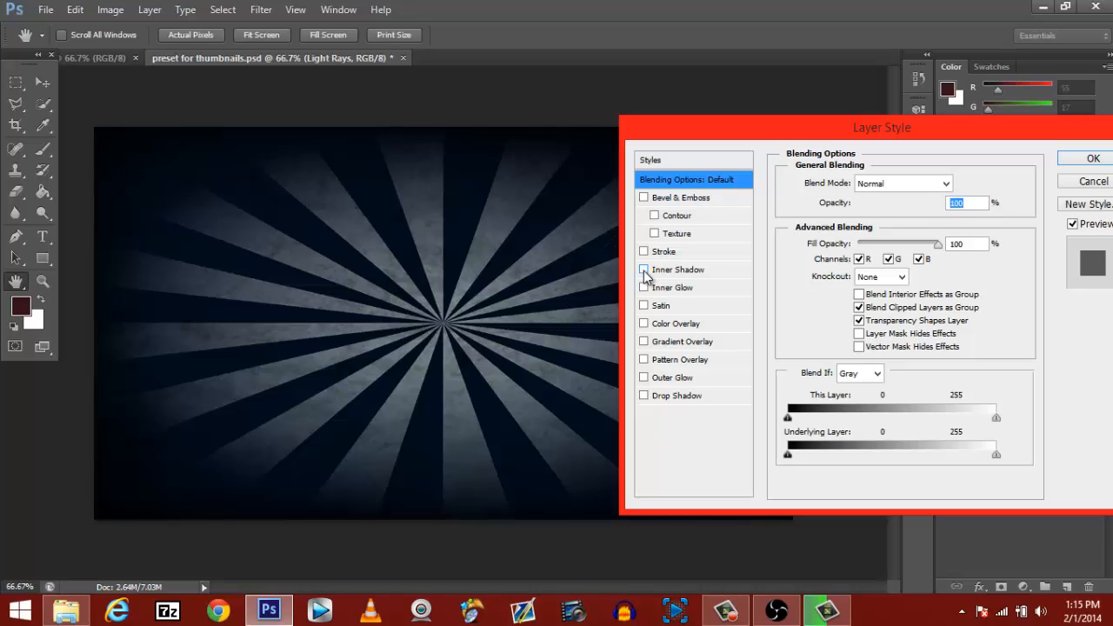
left_click(643, 269)
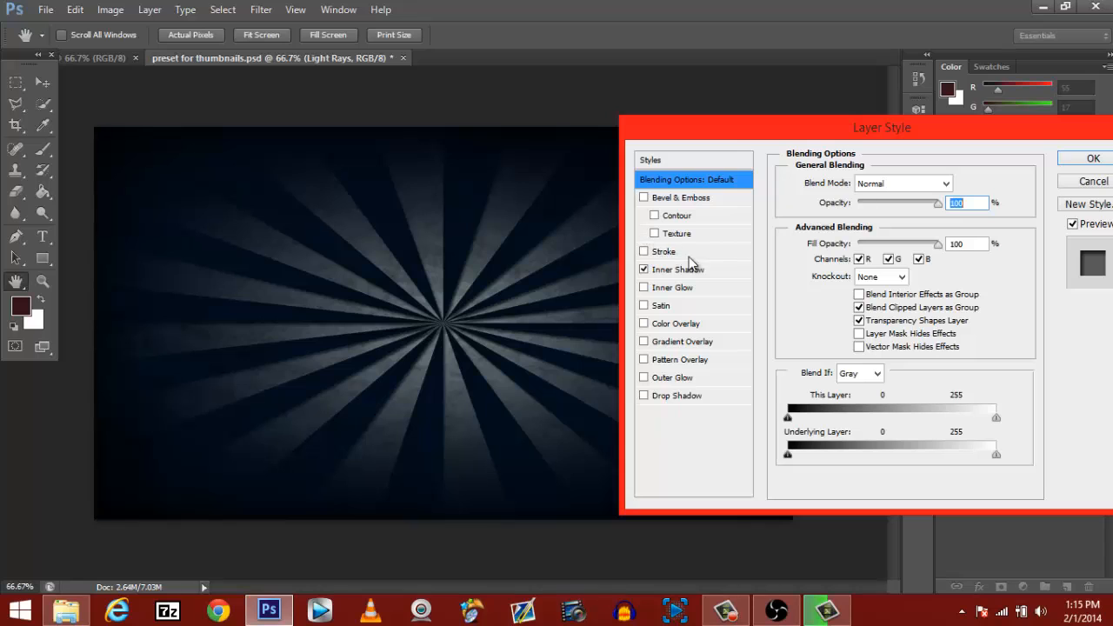
left_click(678, 268)
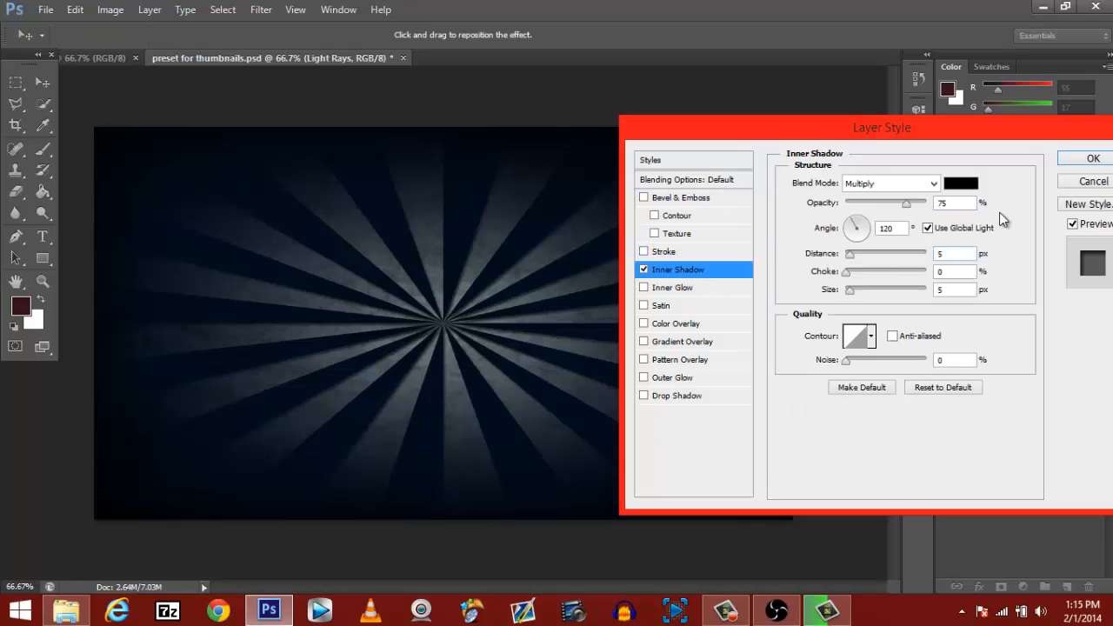
left_click(1092, 157)
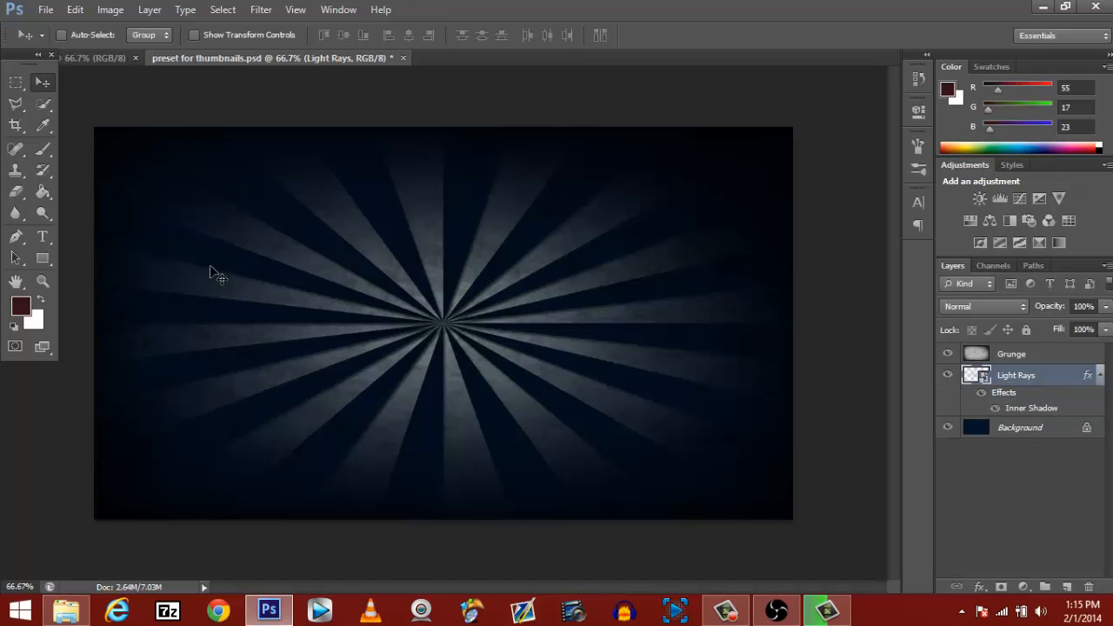
mouse_move(235, 275)
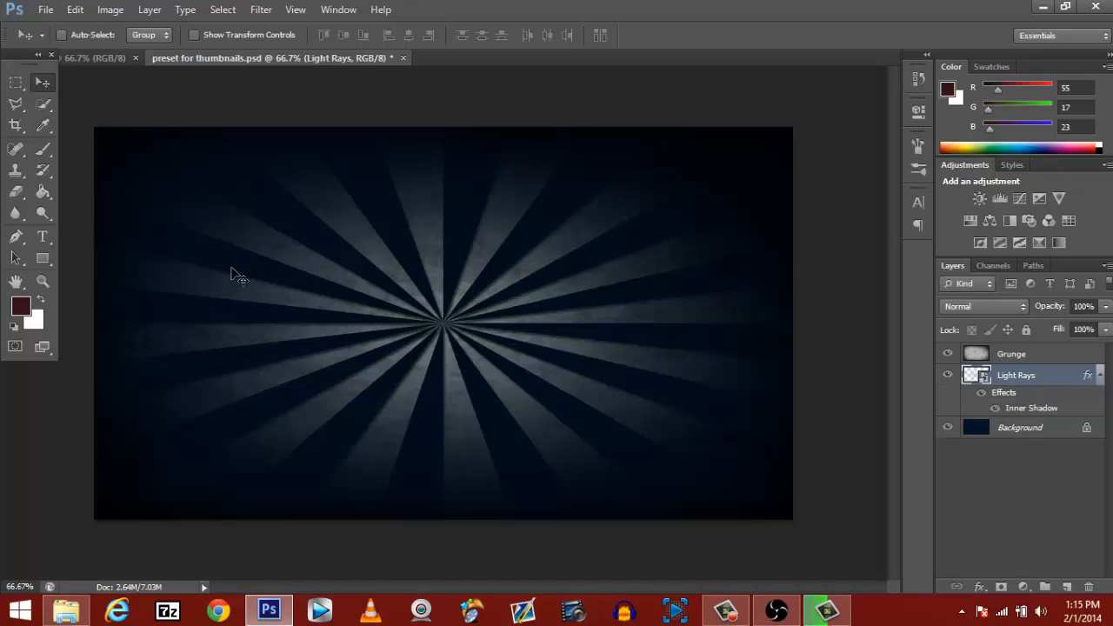
mouse_move(207, 428)
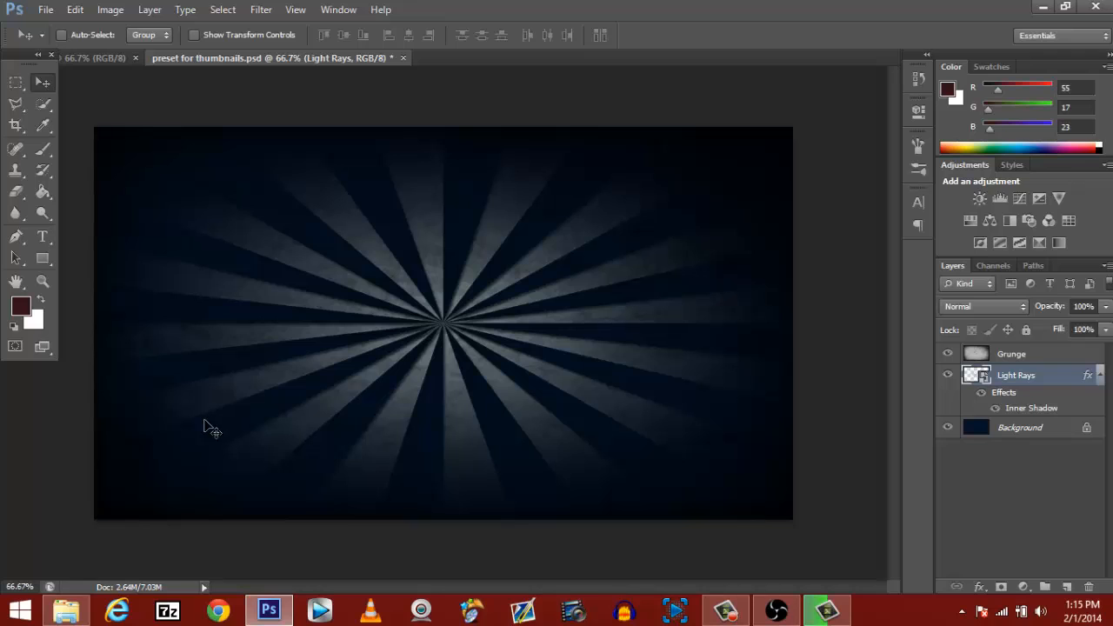
left_click(66, 609)
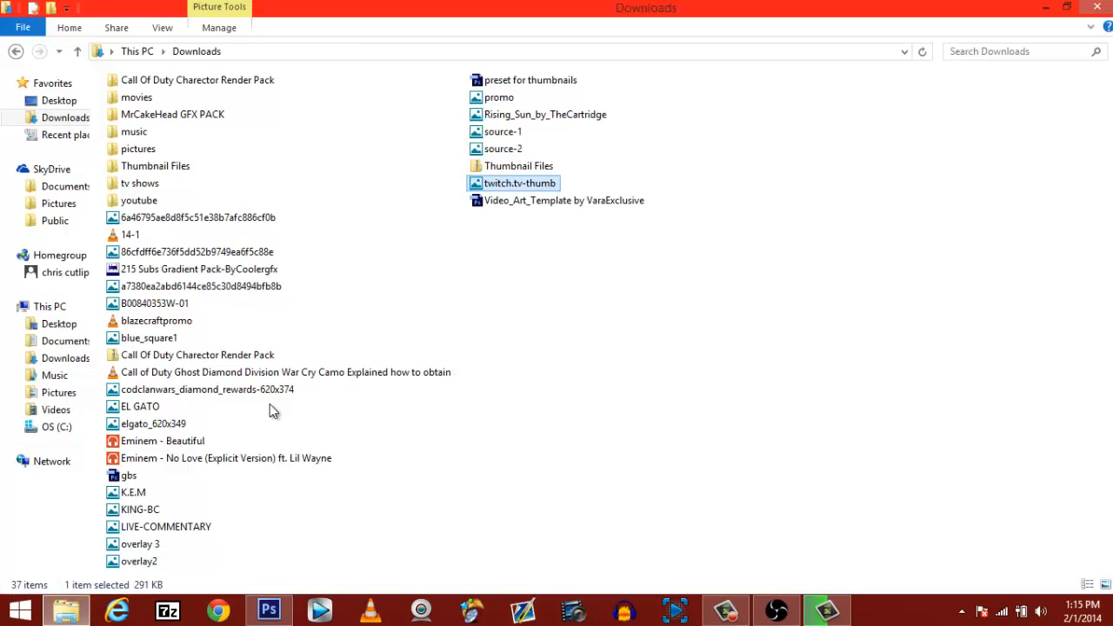
mouse_move(299, 427)
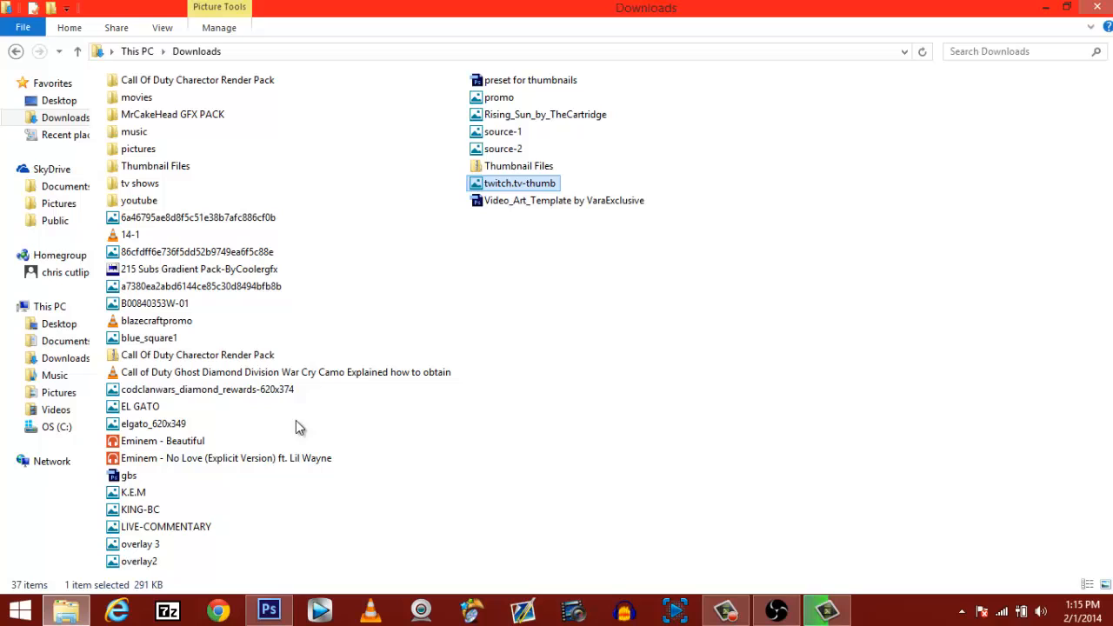
Step: Select the EL GATO image in Downloads and bring it into the Photoshop thumbnail
left_click(139, 407)
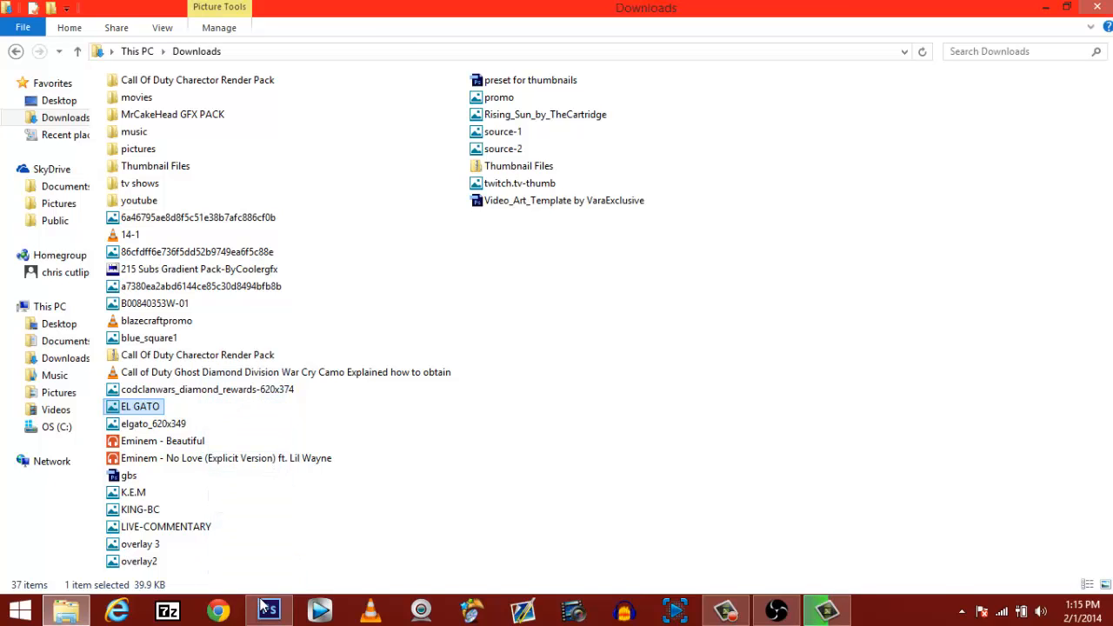
left_click(268, 608)
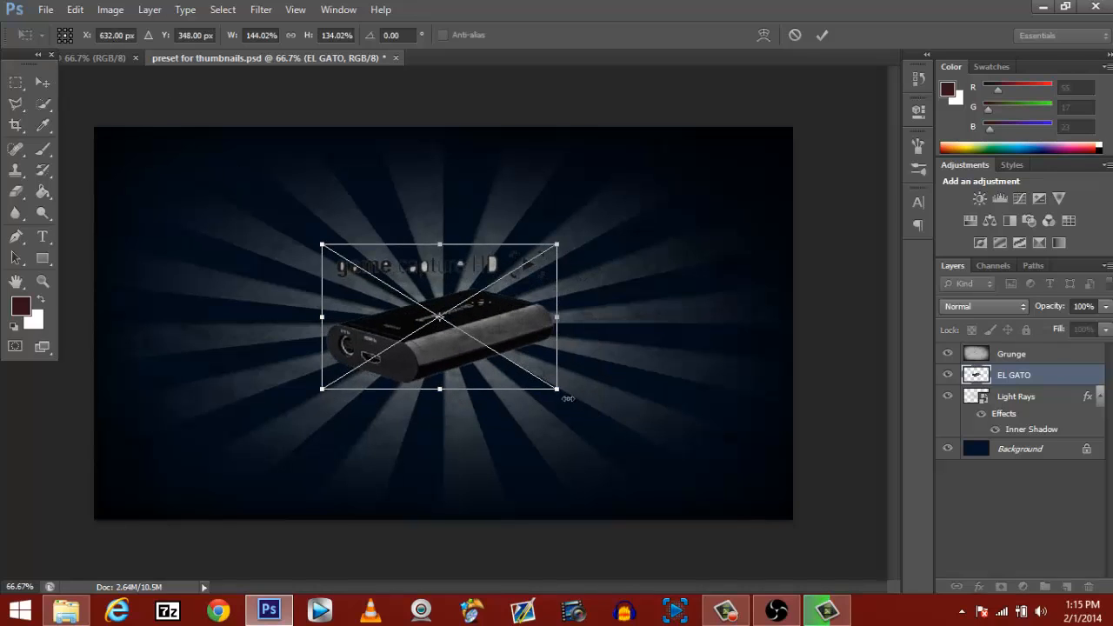
Step: Shrink and centre the Elgato device on the rays, then erase the stray text above it
left_click_drag(558, 390, 572, 402)
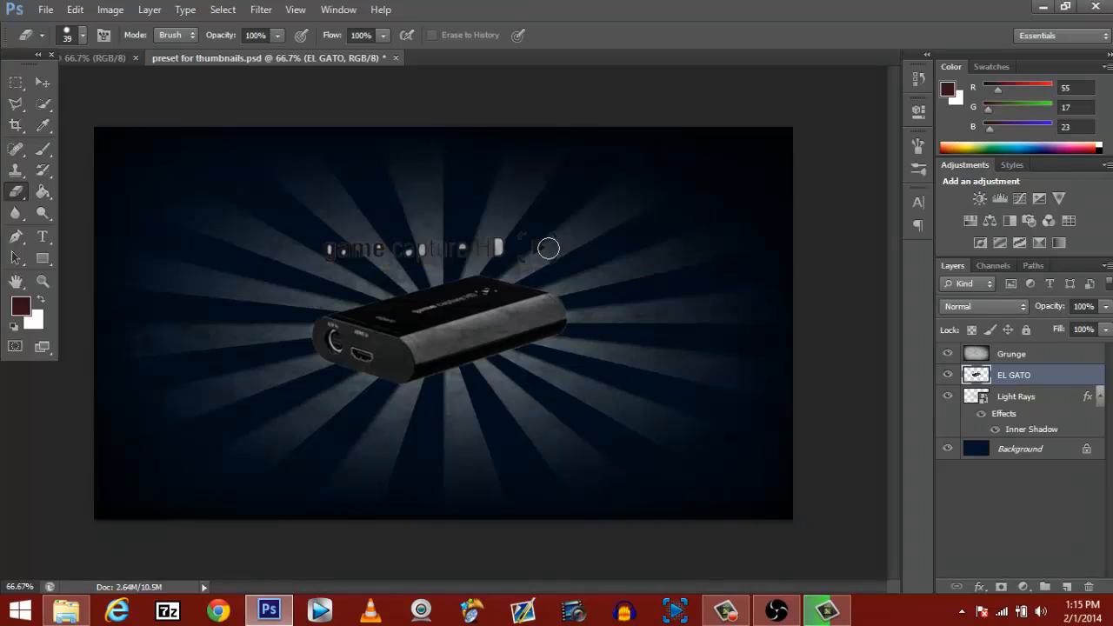
left_click_drag(548, 247, 338, 241)
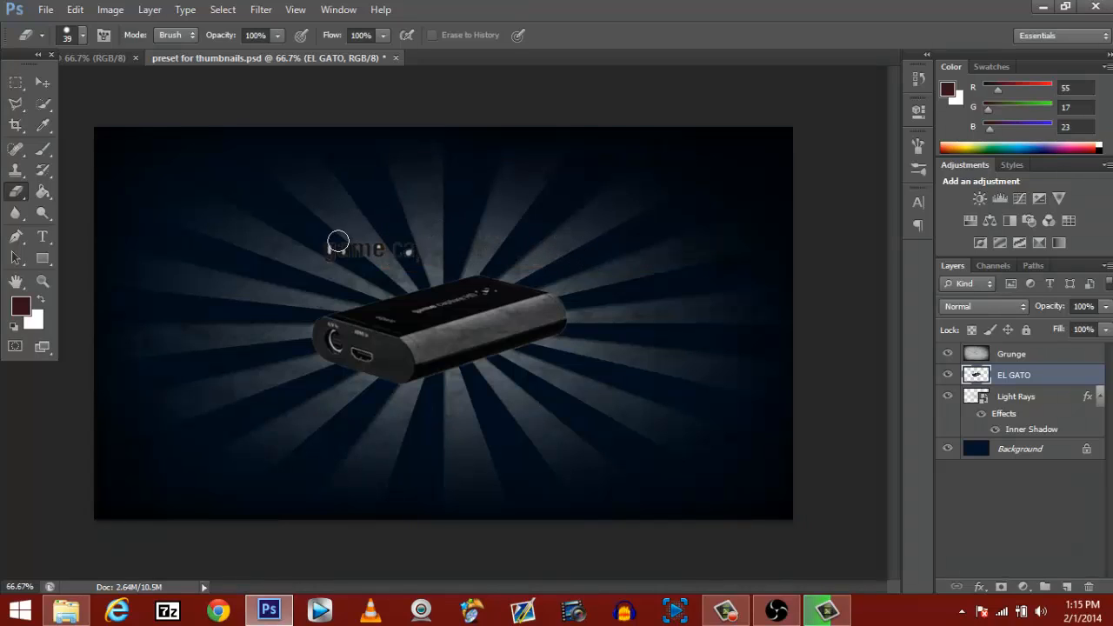
left_click_drag(338, 242, 280, 243)
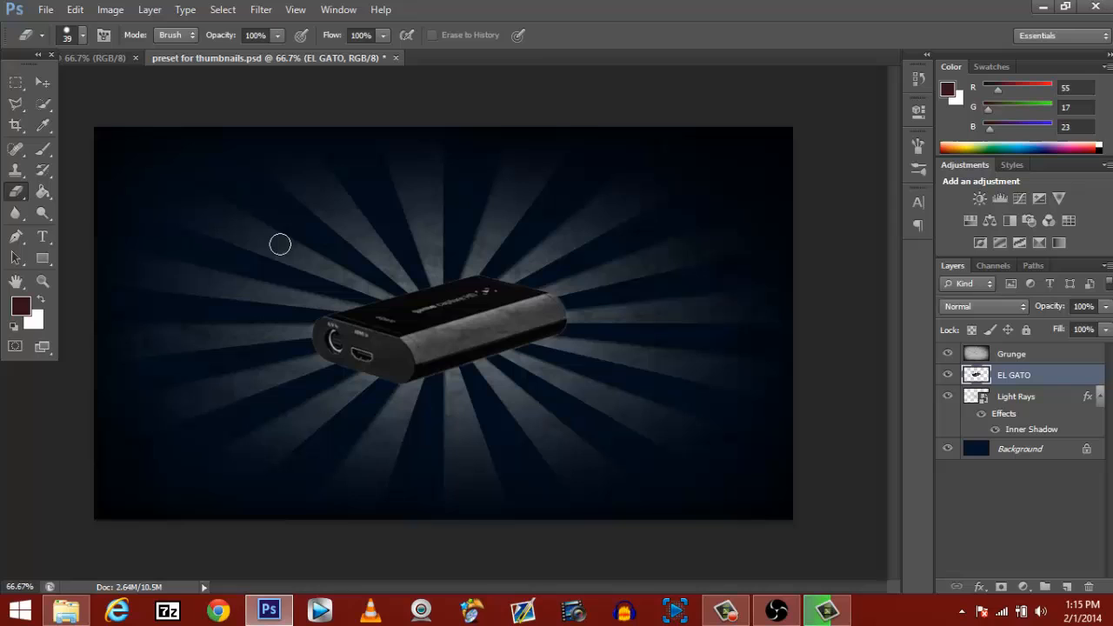
left_click(14, 83)
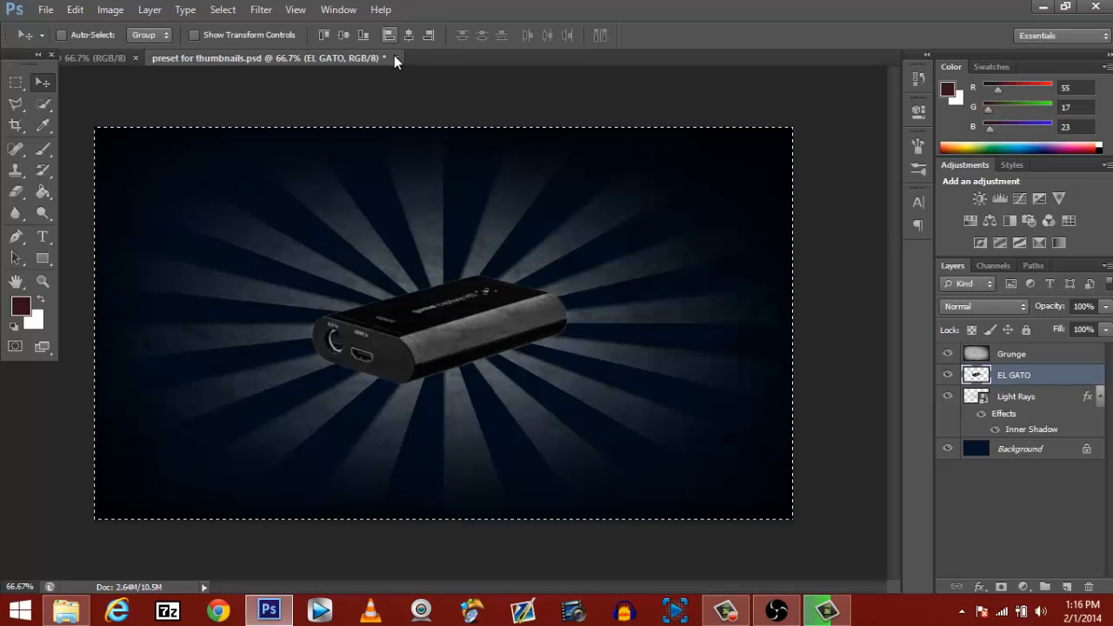
mouse_move(407, 35)
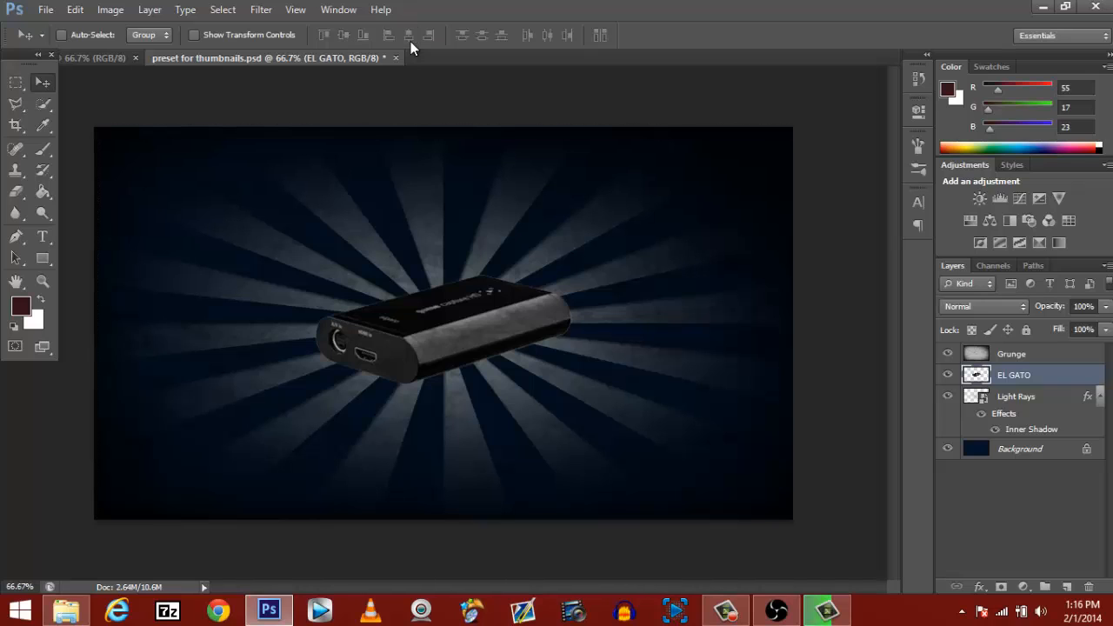
mouse_move(397, 122)
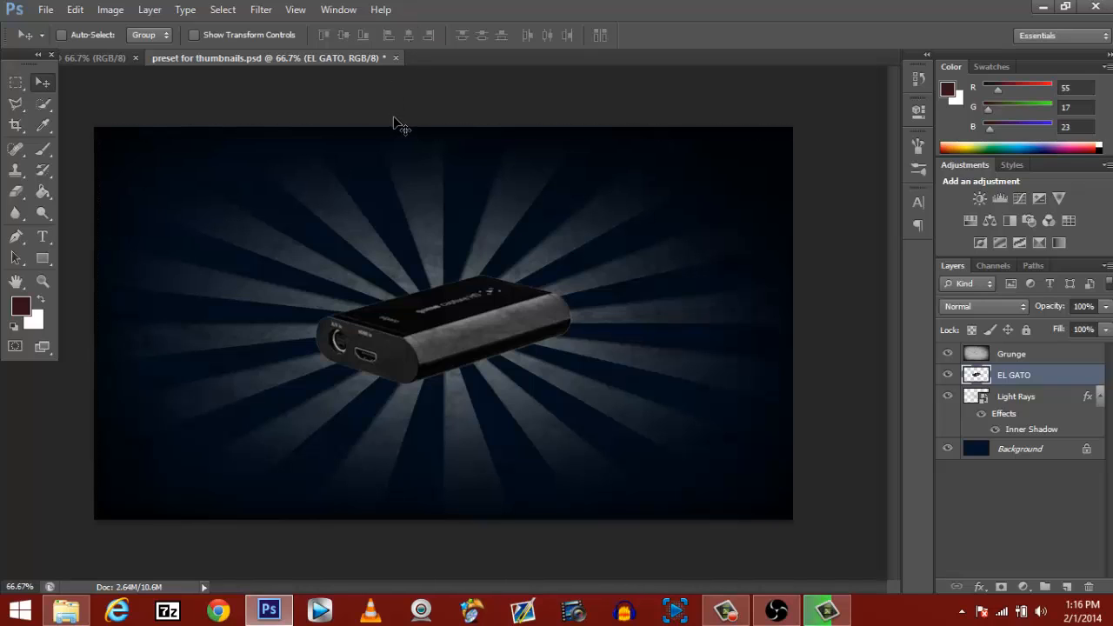
mouse_move(501, 393)
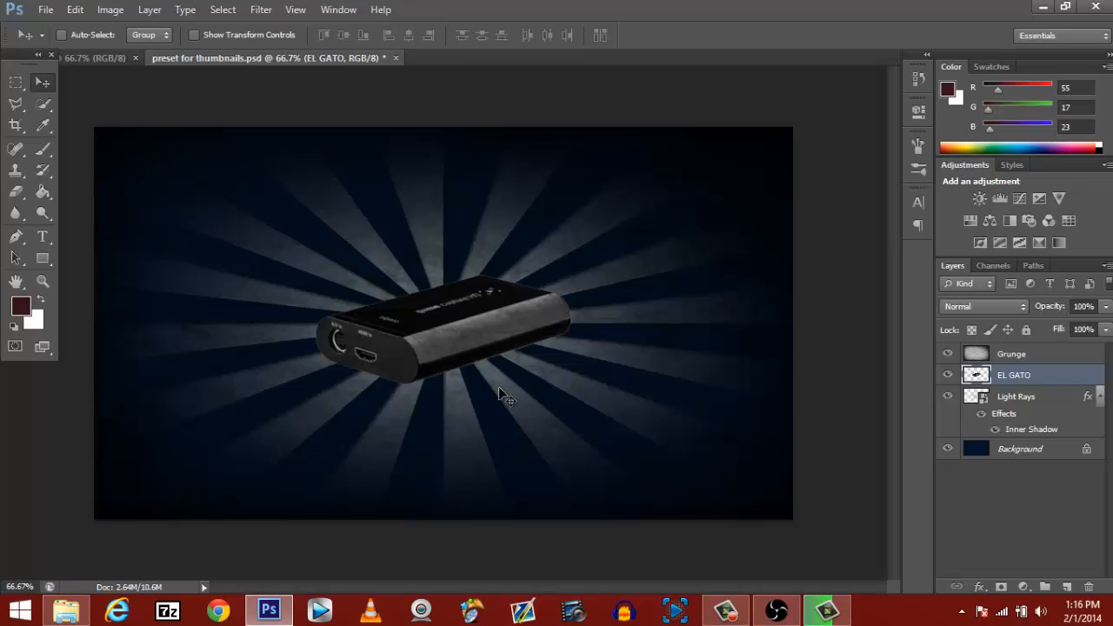
mouse_move(515, 213)
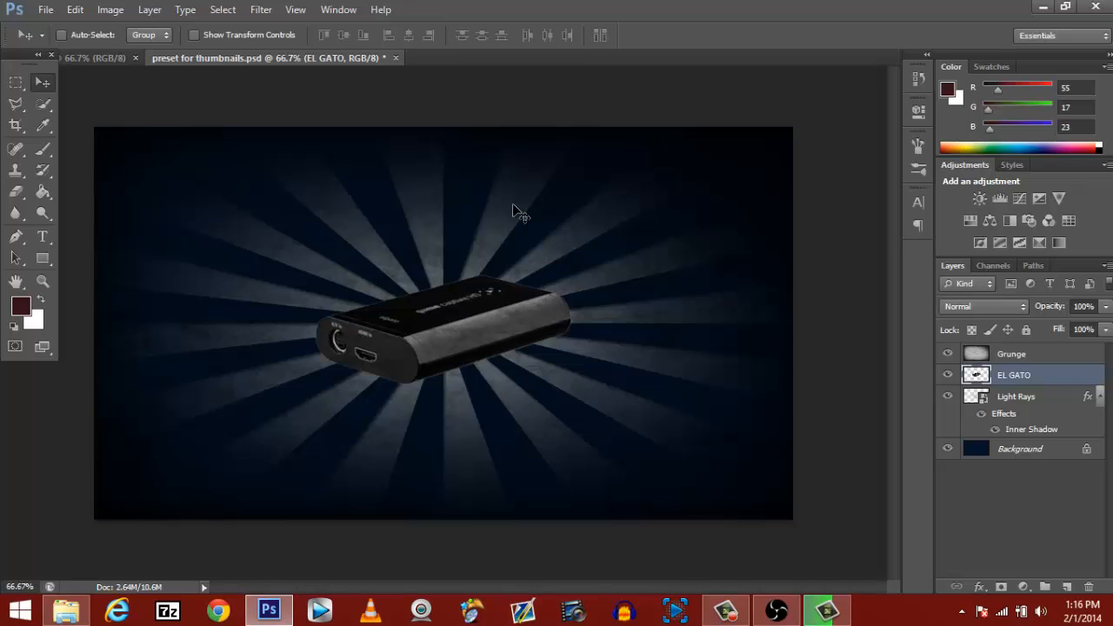
mouse_move(450, 224)
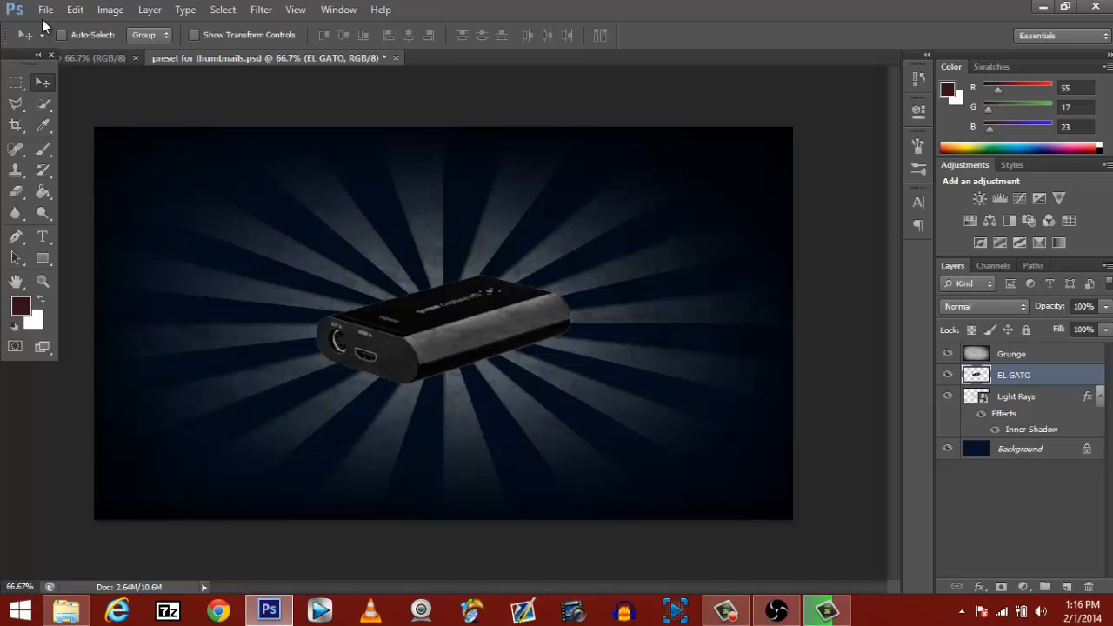
left_click(15, 192)
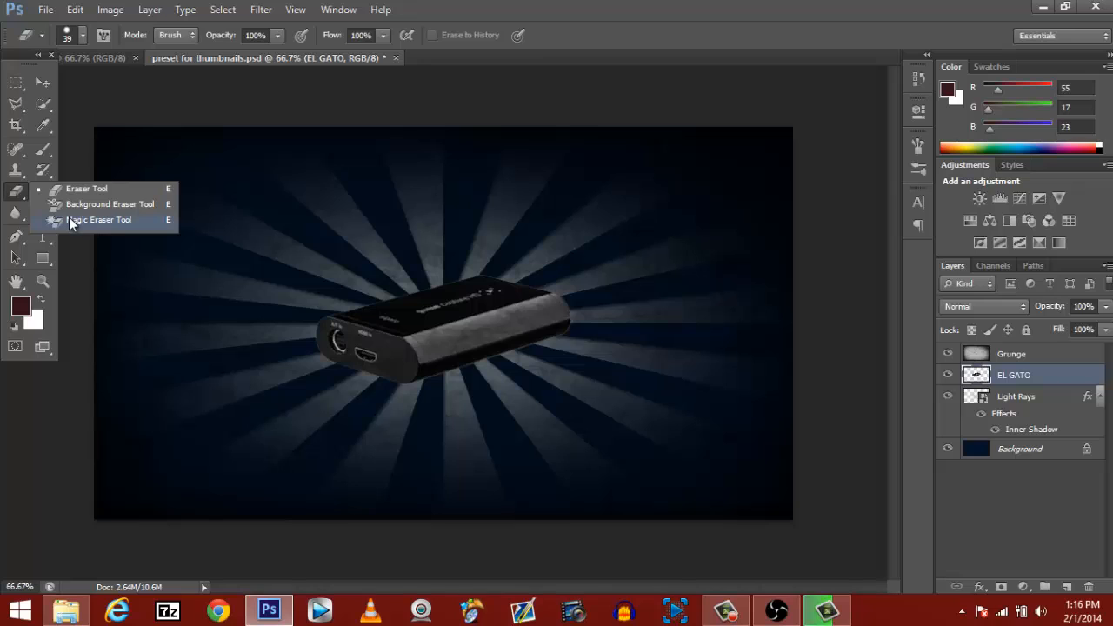
mouse_move(247, 266)
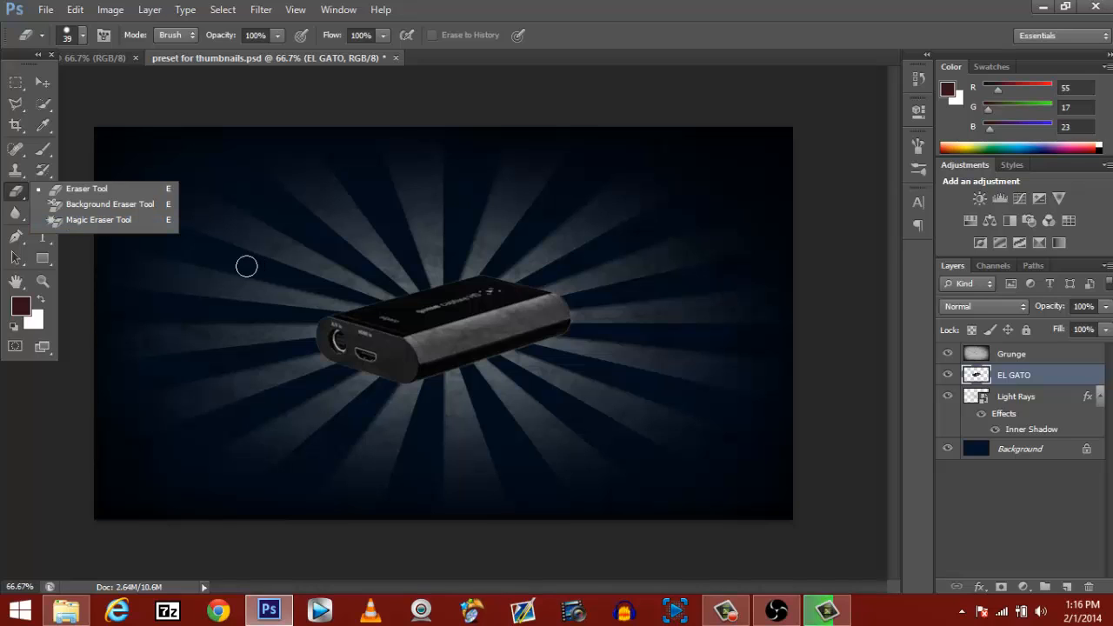
left_click(59, 10)
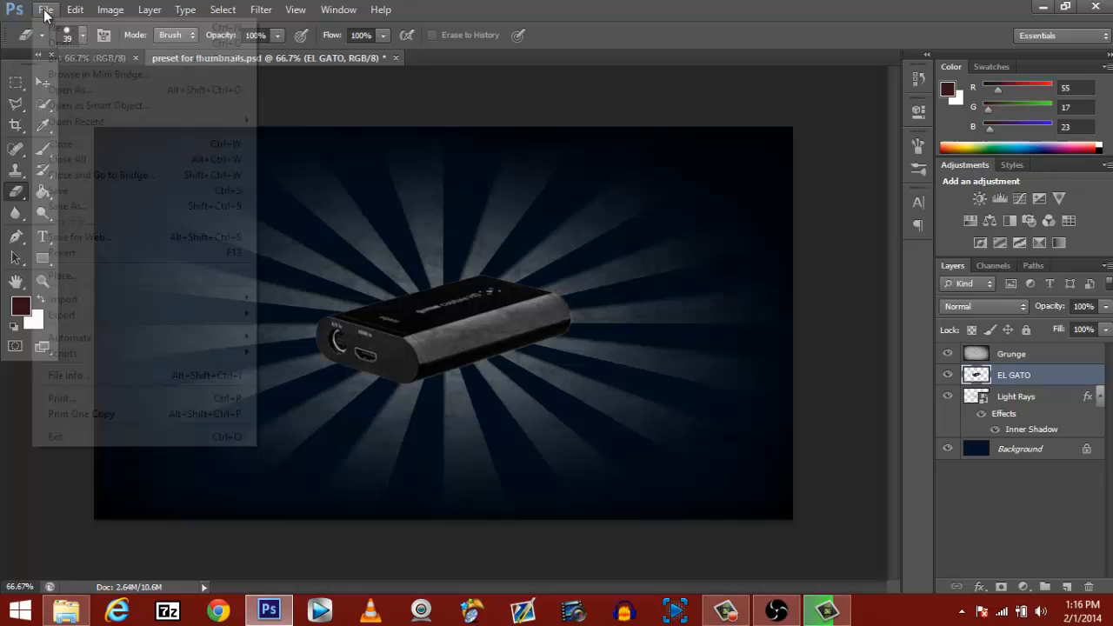
mouse_move(72, 205)
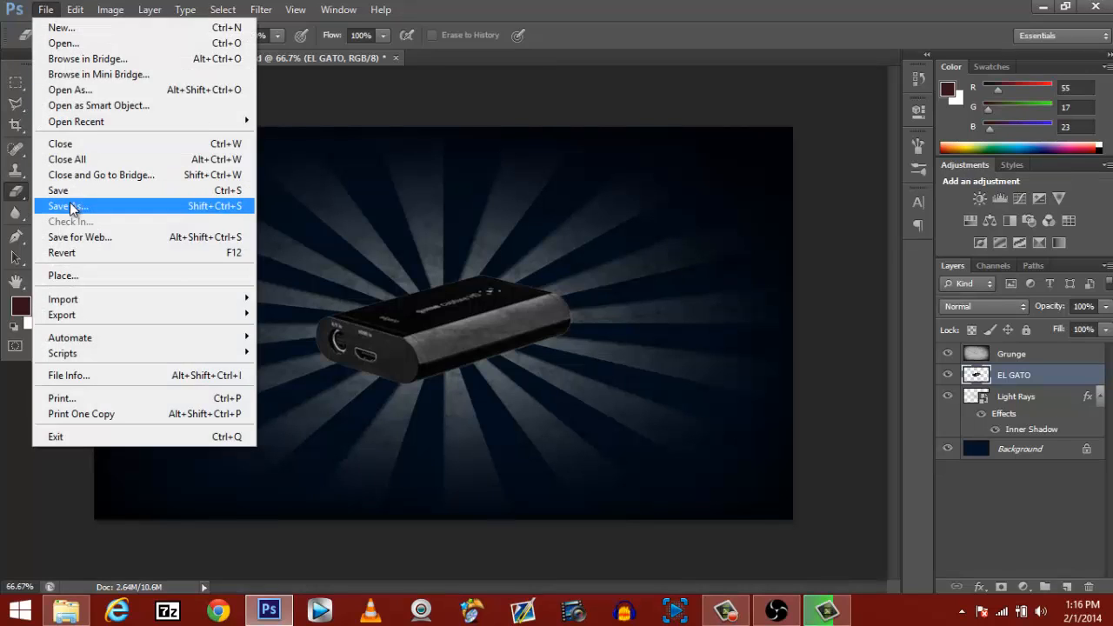
left_click(63, 205)
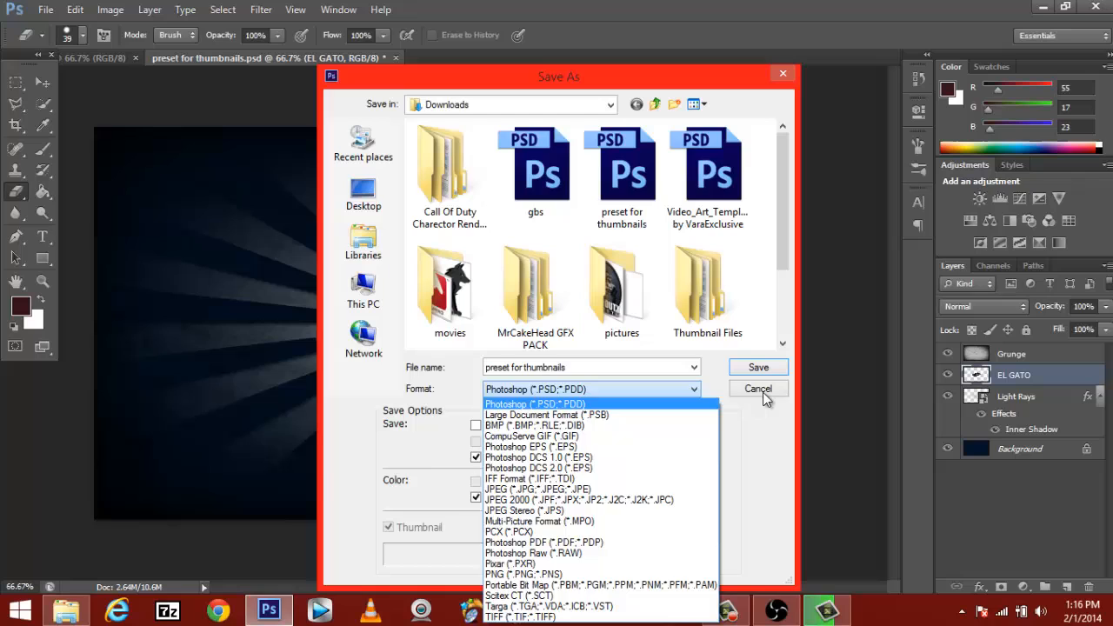
left_click(758, 390)
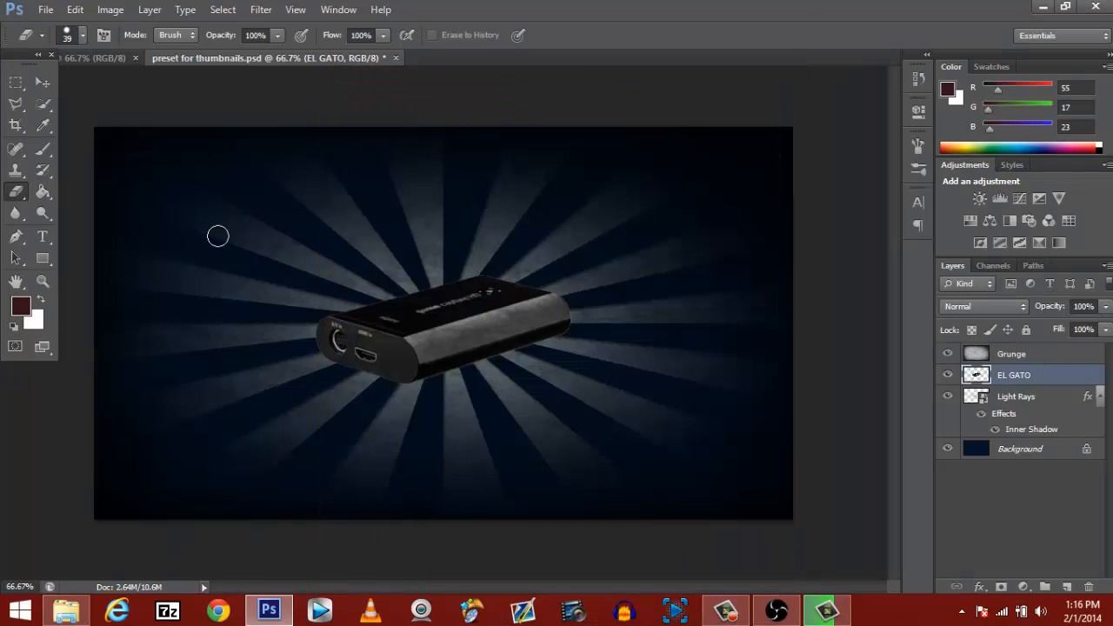
left_click(42, 83)
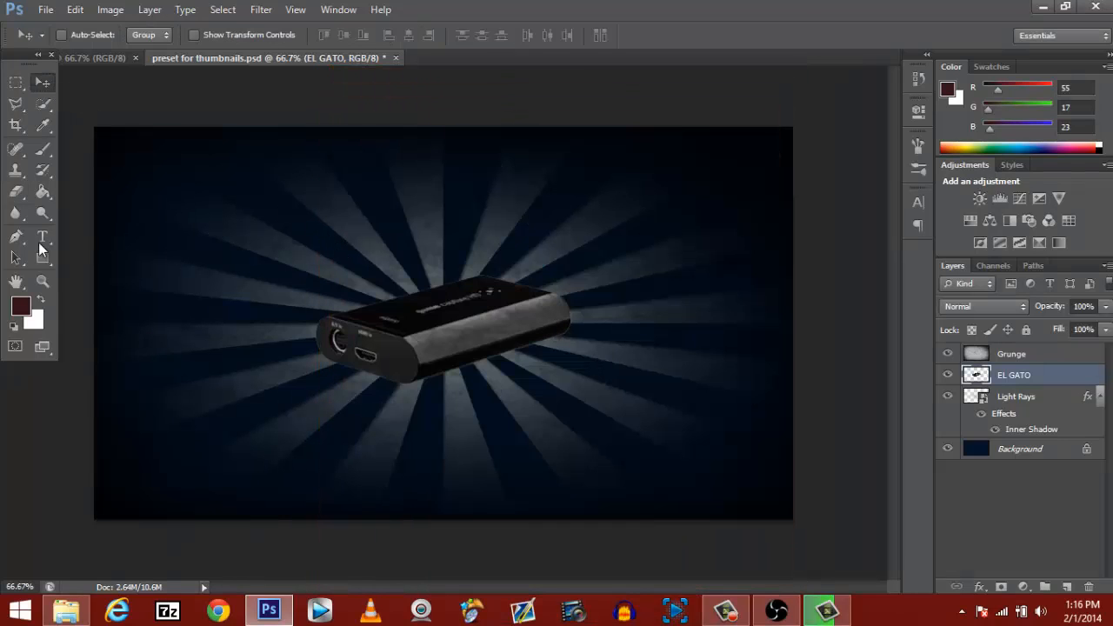
Step: With the Paint Bucket, set a warm orange-brown foreground colour and fill the Background layer dark brown
left_click(44, 189)
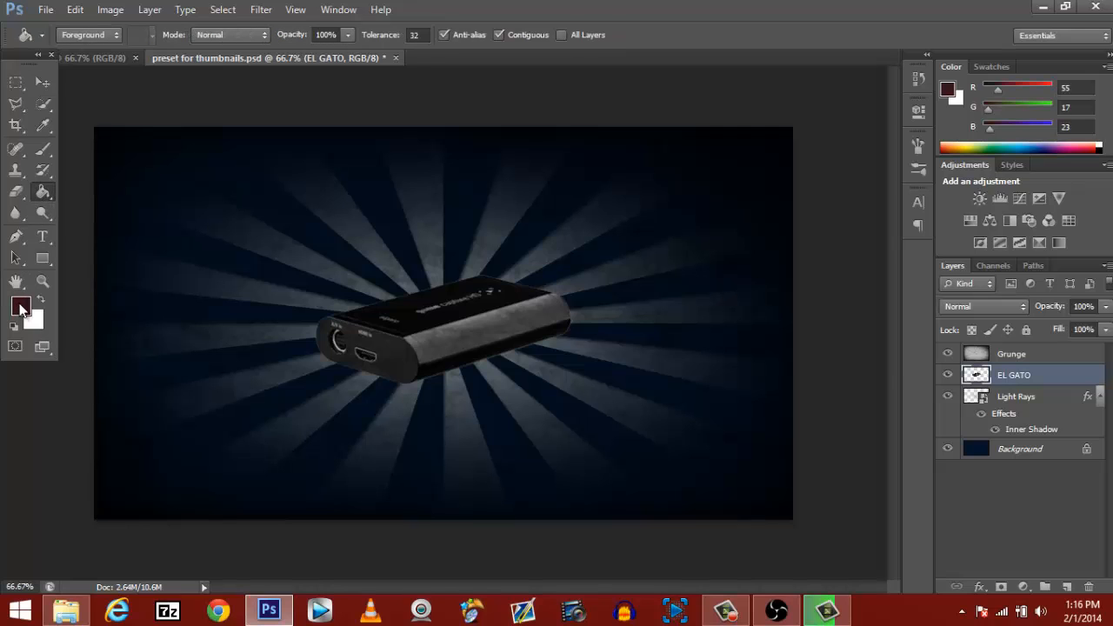
left_click(21, 306)
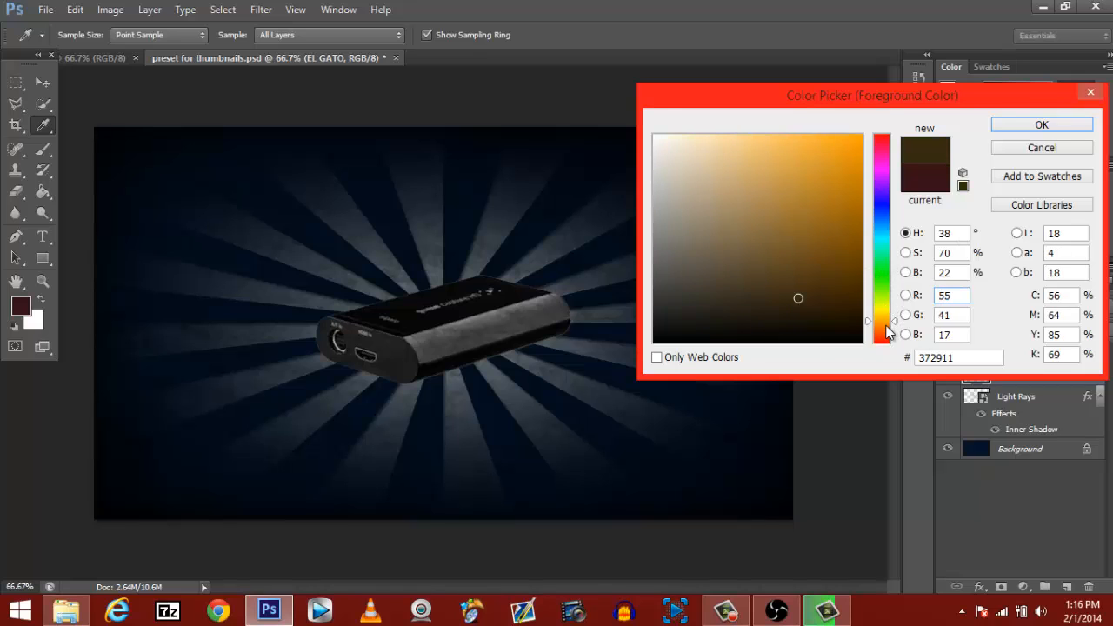
left_click(858, 265)
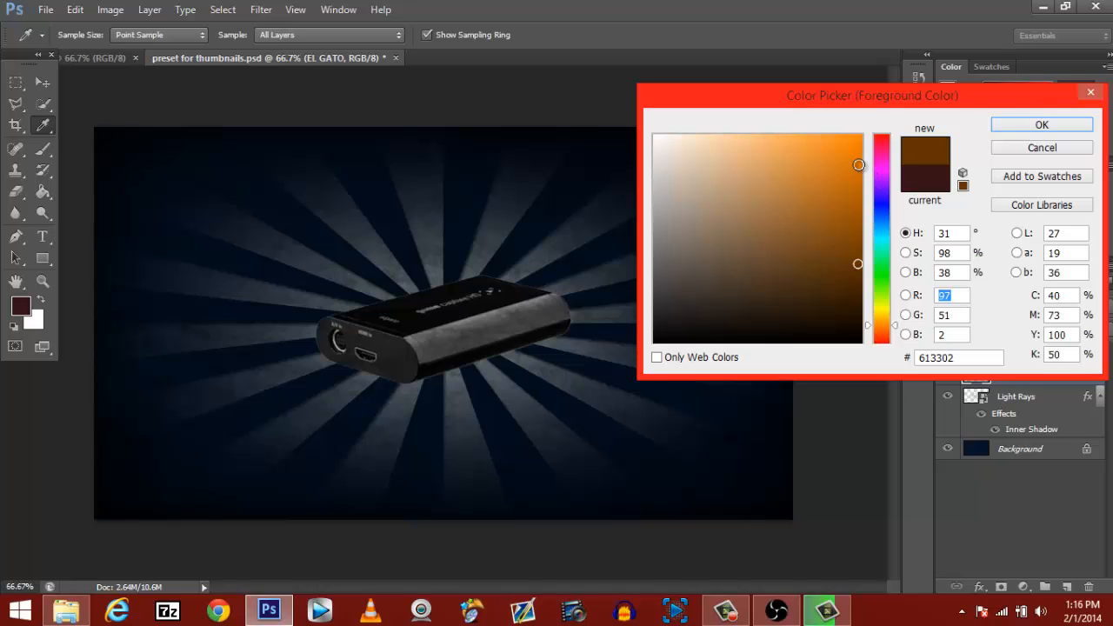
left_click(1039, 125)
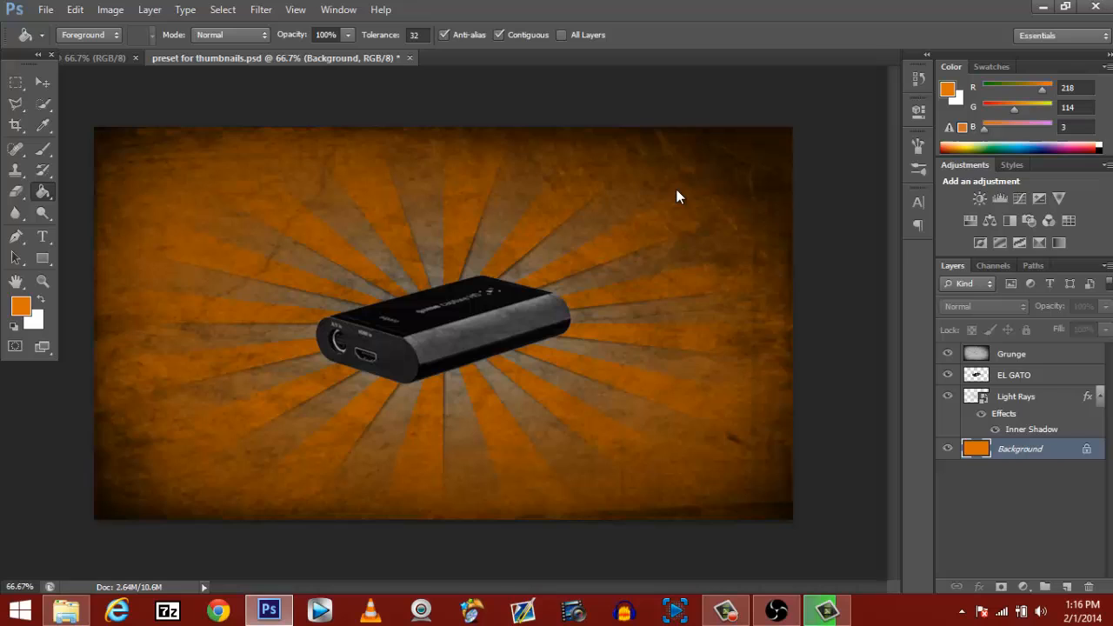
mouse_move(659, 233)
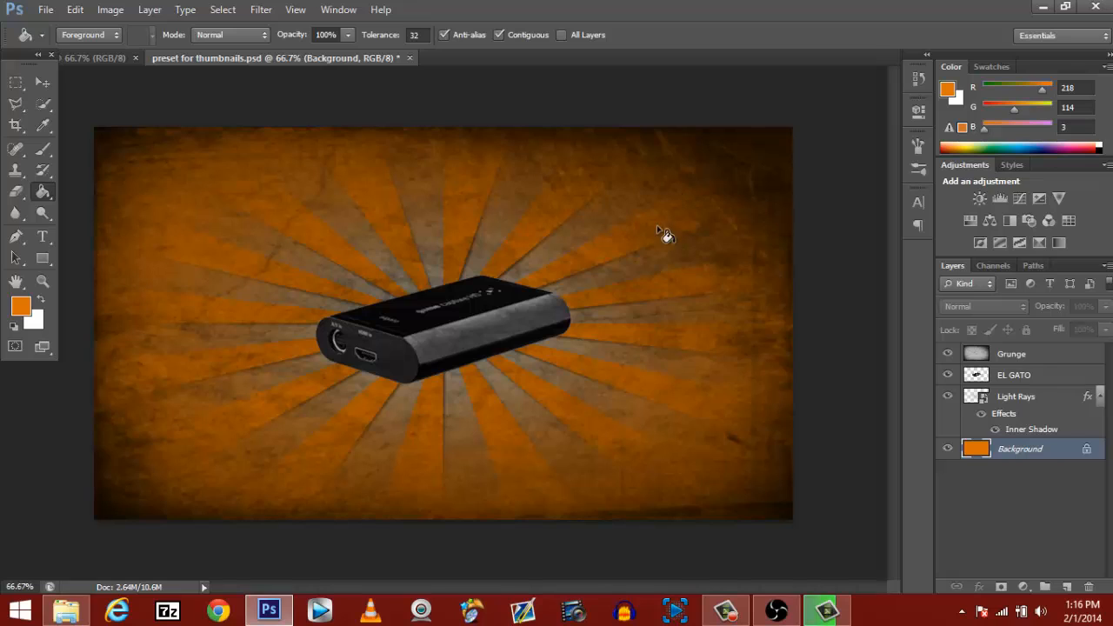
mouse_move(988, 437)
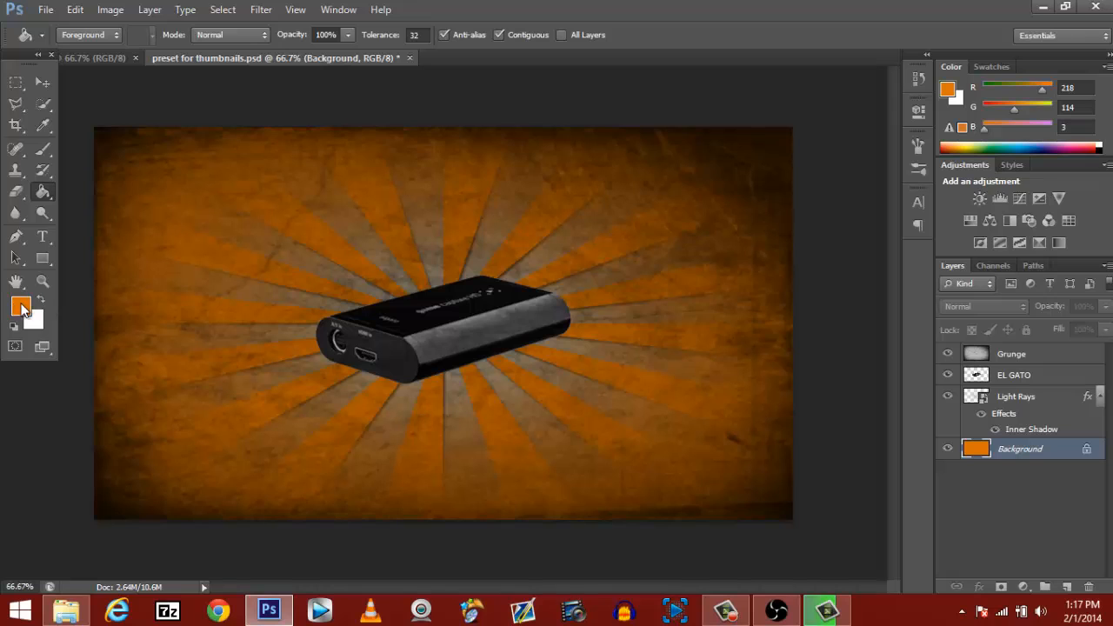
left_click(20, 306)
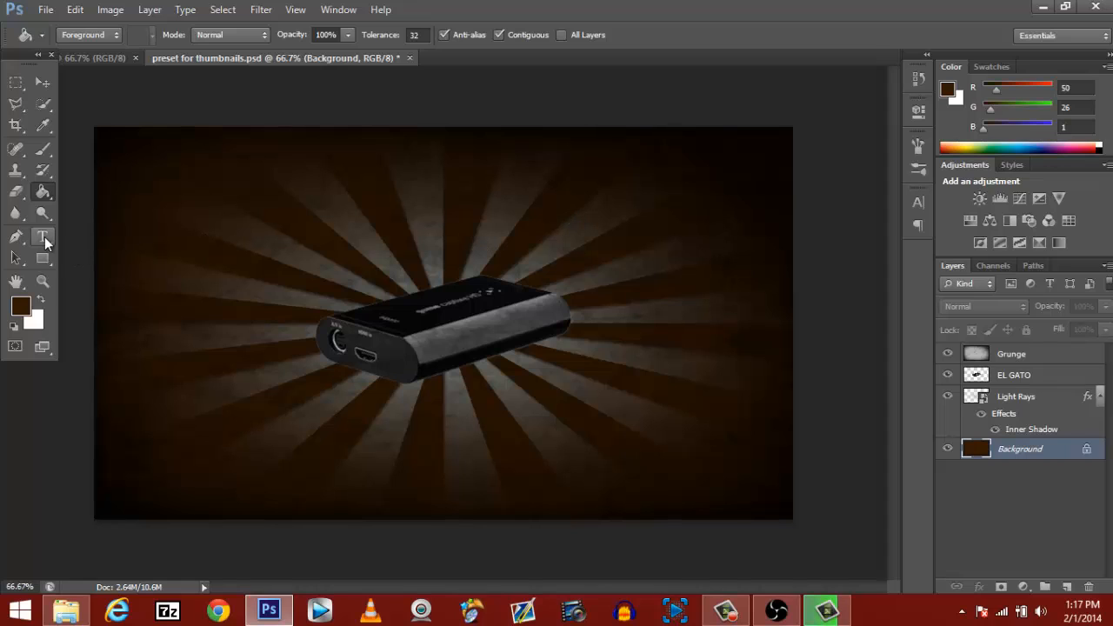
Step: Type a white STREAMING TUTORIAL headline with the Type tool and grab it to move to the top
left_click(42, 236)
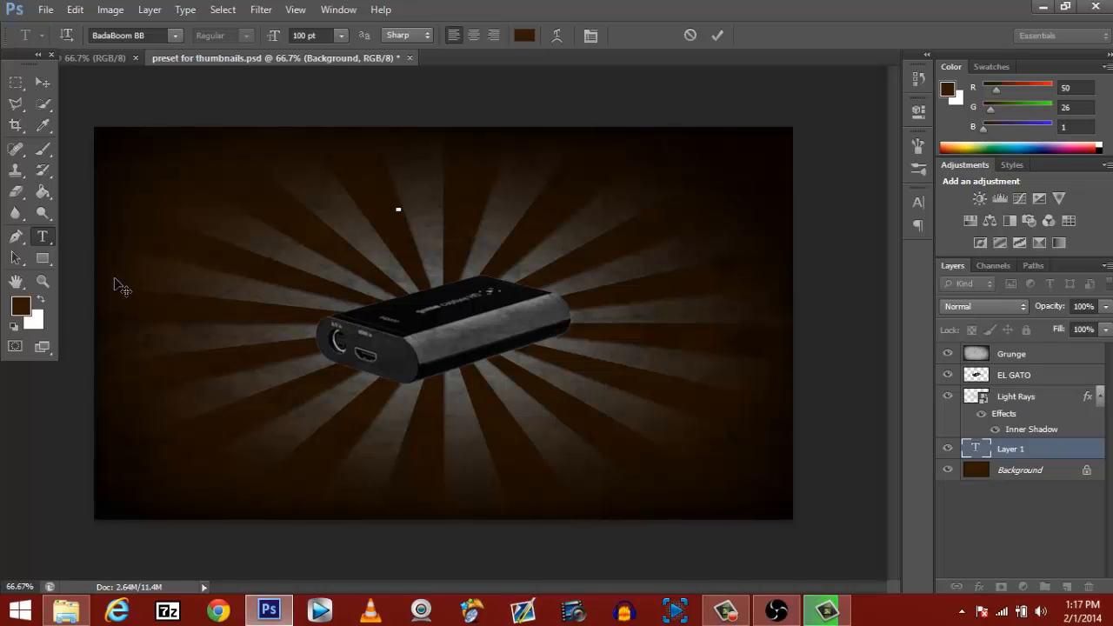
left_click(21, 306)
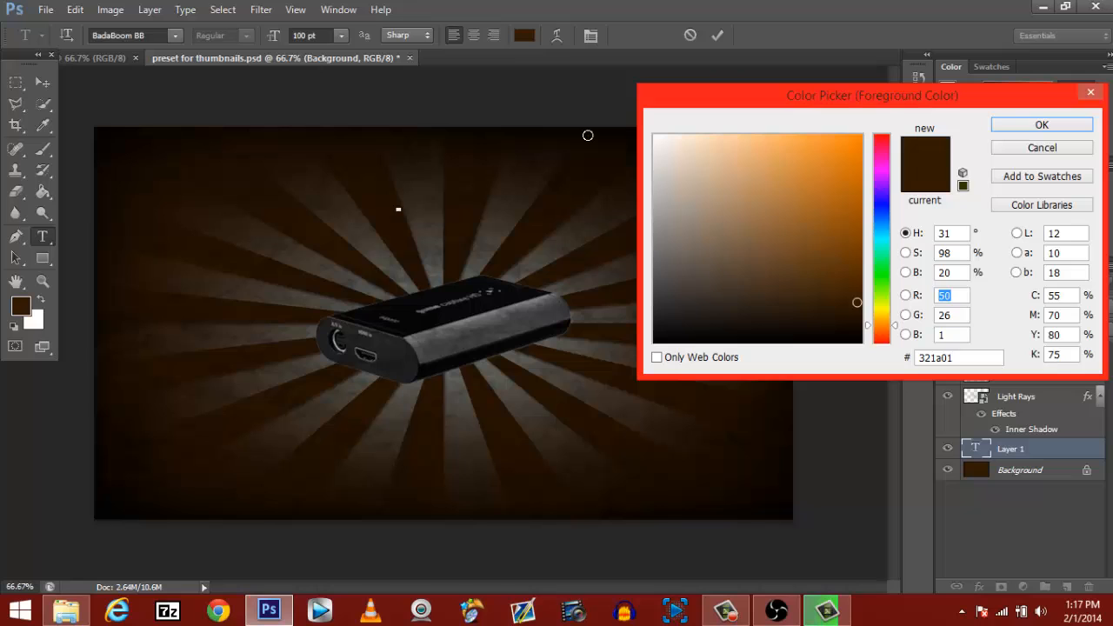
left_click(1040, 125)
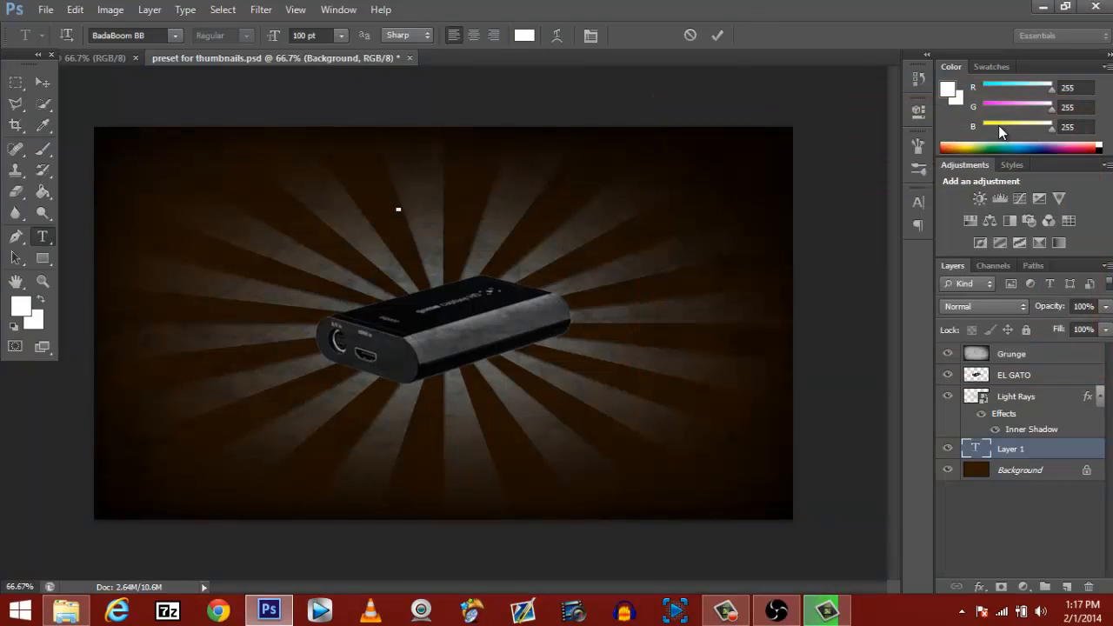
type("S")
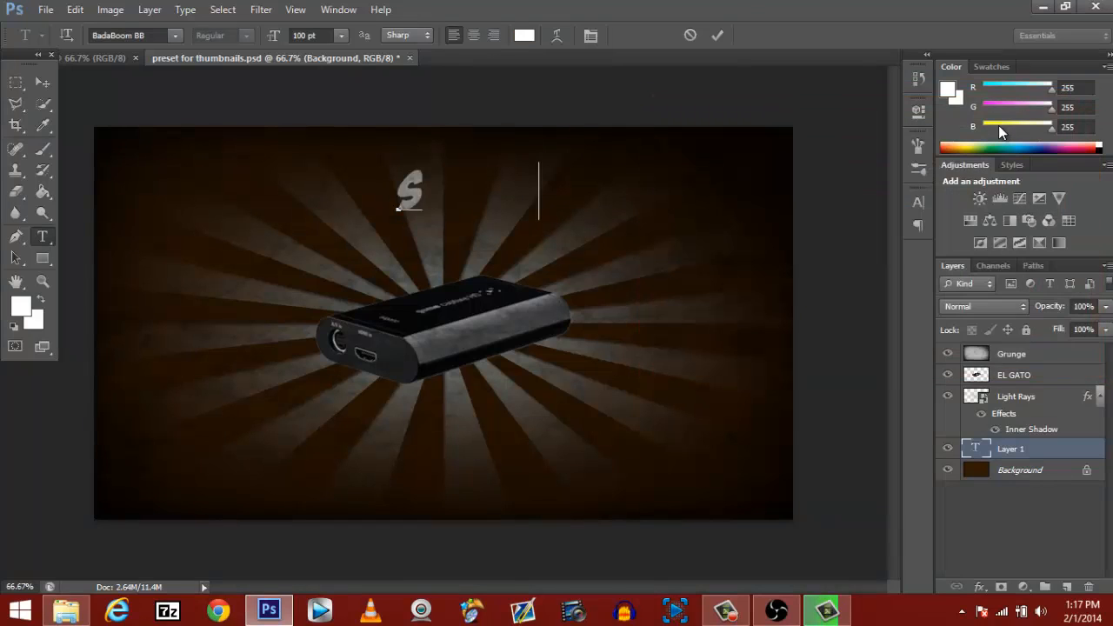
type("STREAMING")
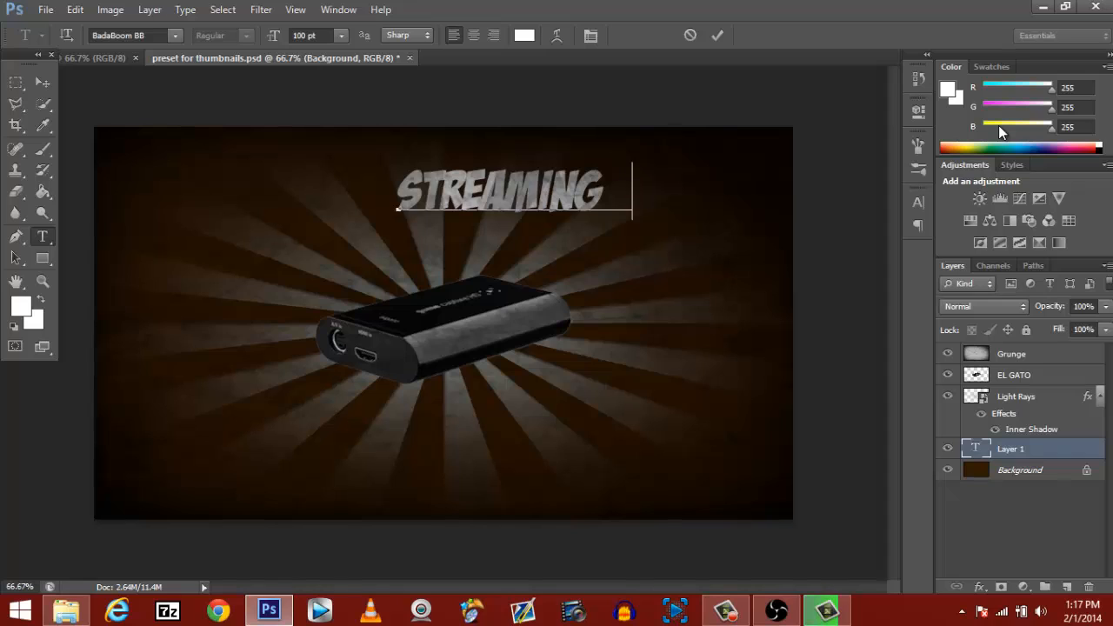
type("TUTORIAL")
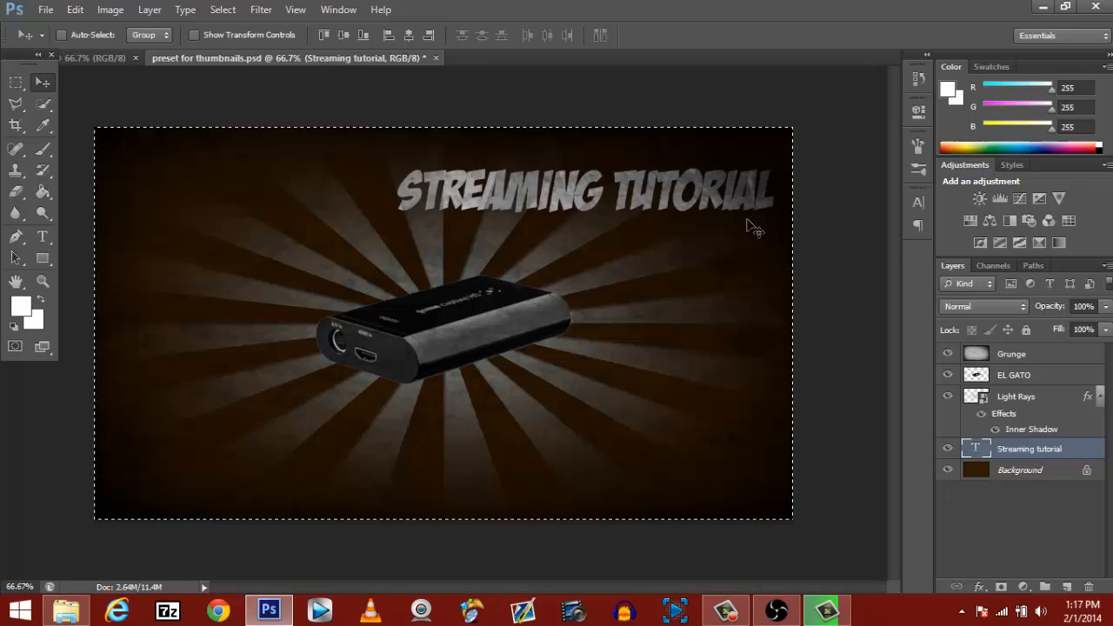
left_click(407, 35)
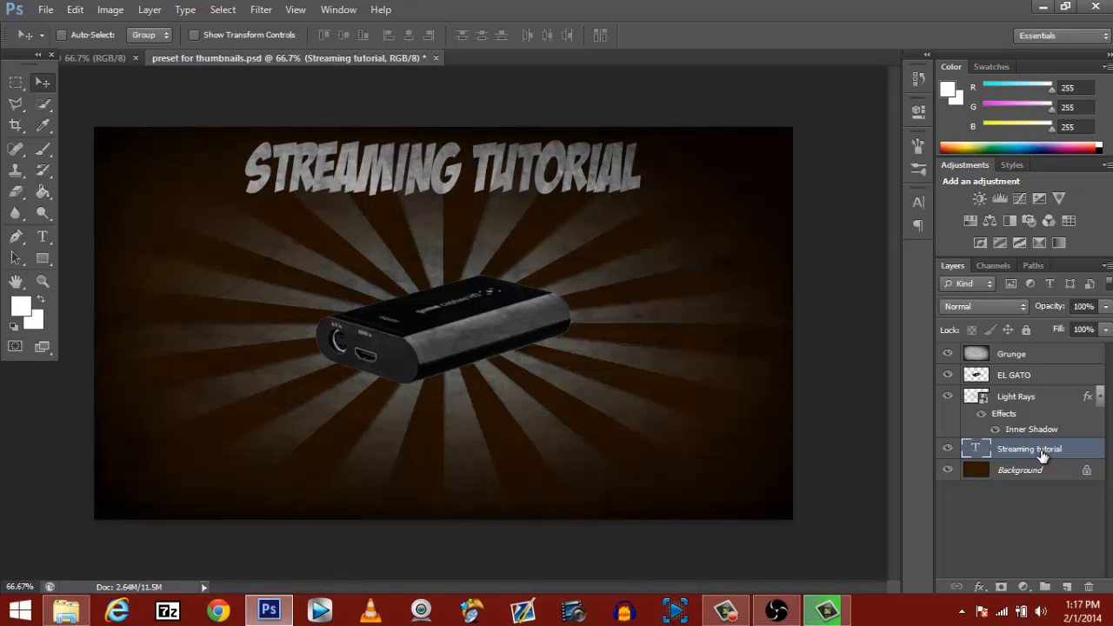
Step: Apply Drop Shadow and an Orange 3 - Gloss Gradient Overlay to the title via Blending Options
right_click(1029, 449)
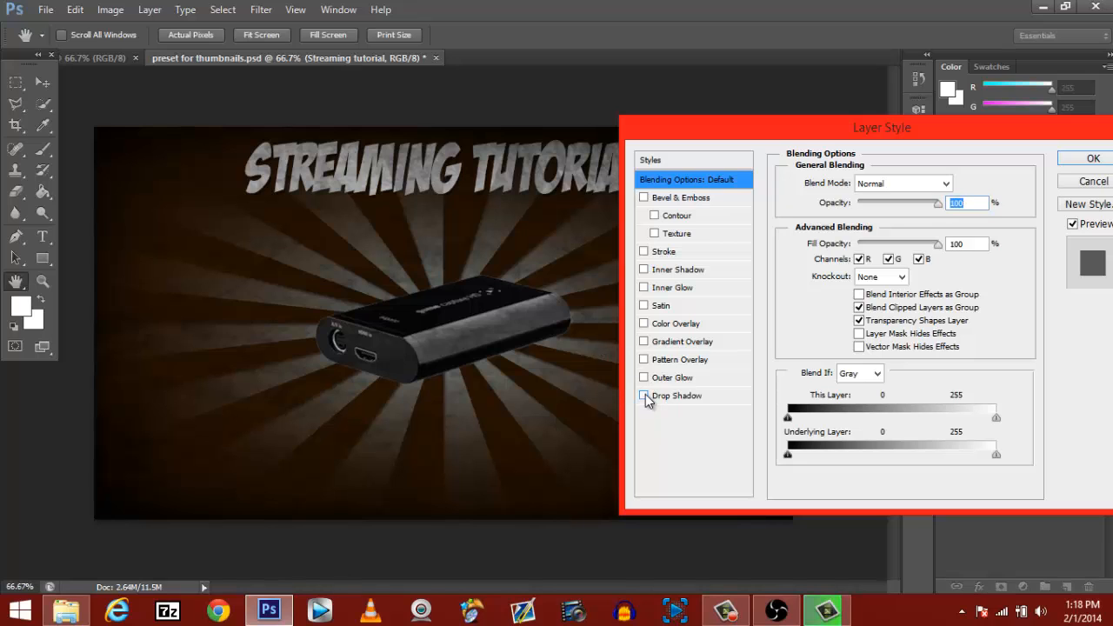
left_click(643, 396)
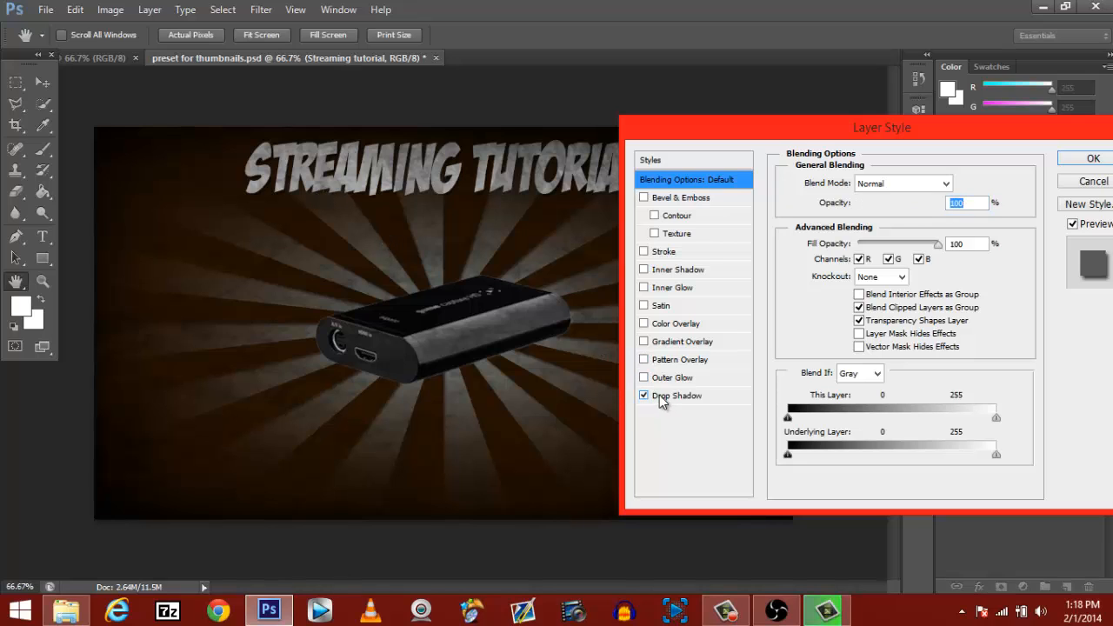
left_click(678, 394)
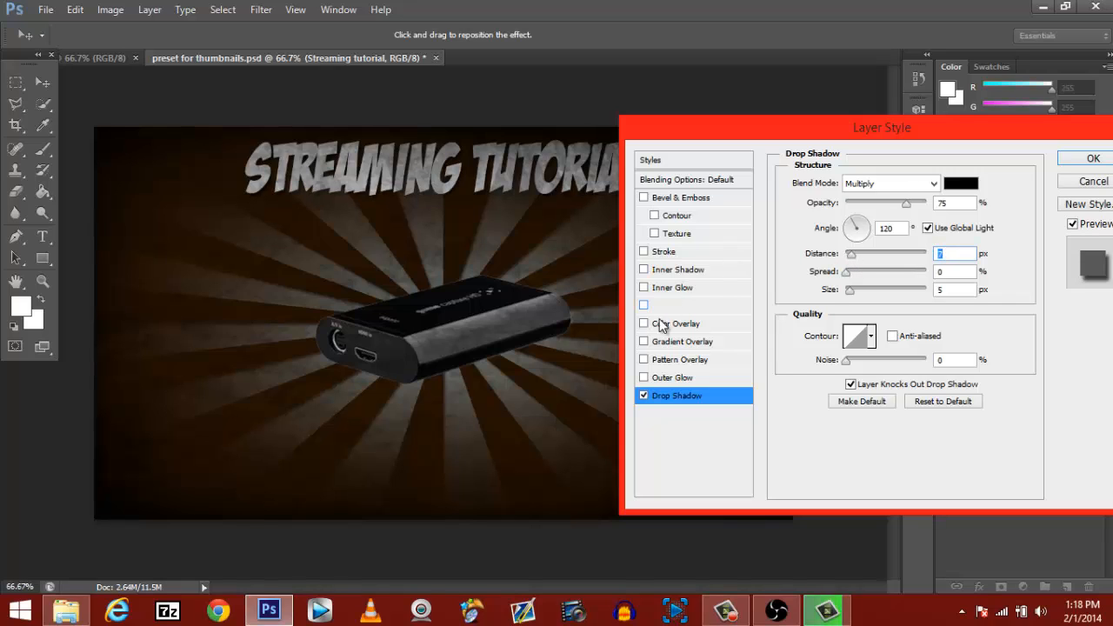
left_click(644, 341)
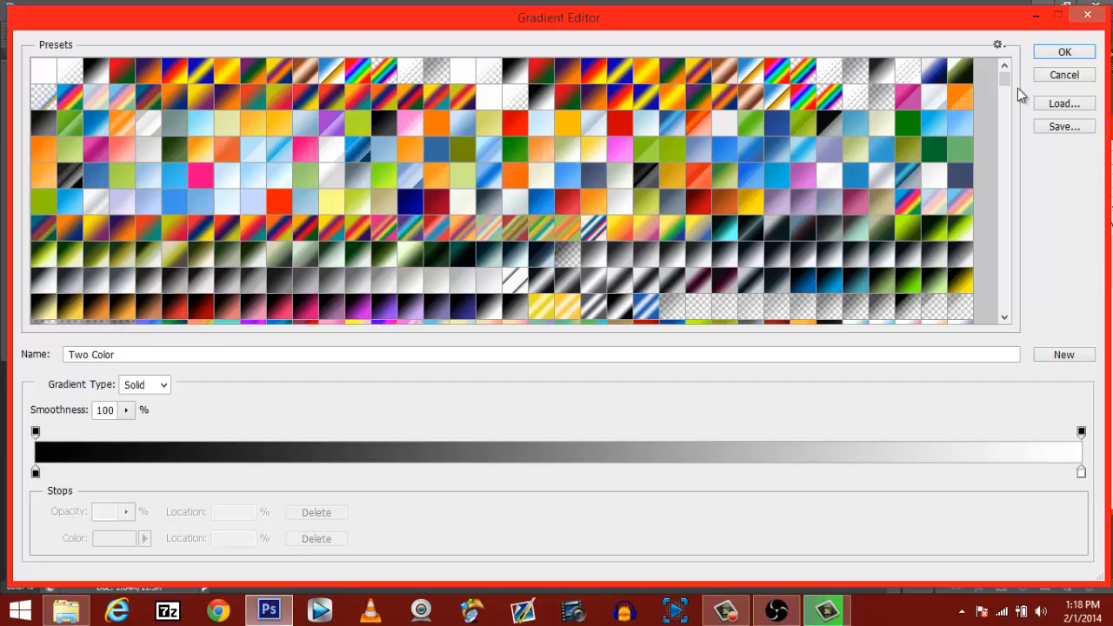
mouse_move(744, 128)
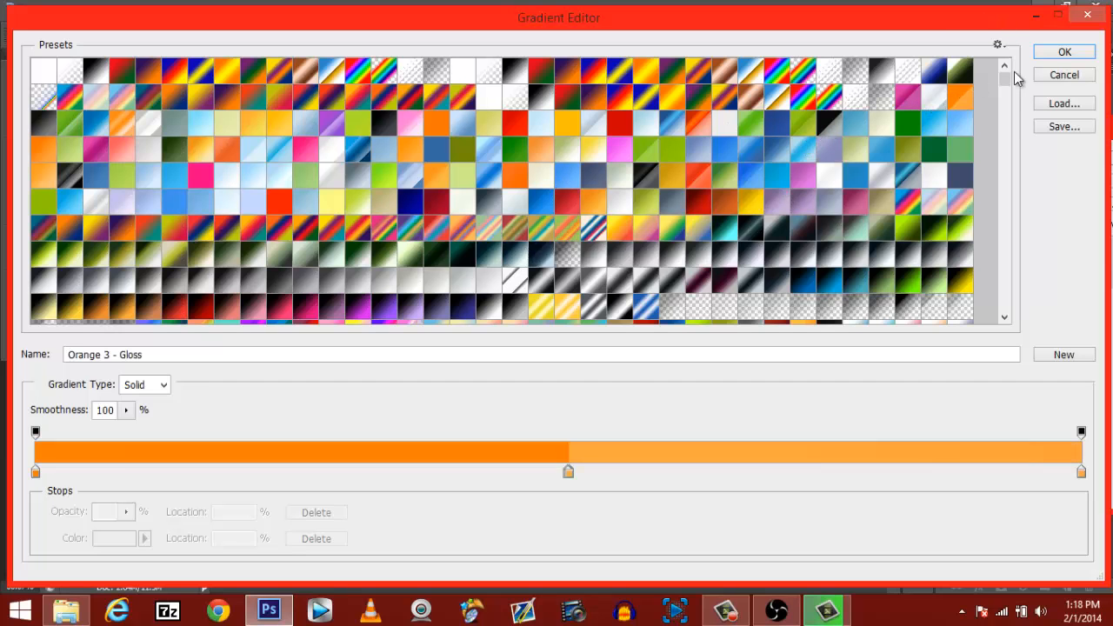
left_click(1061, 51)
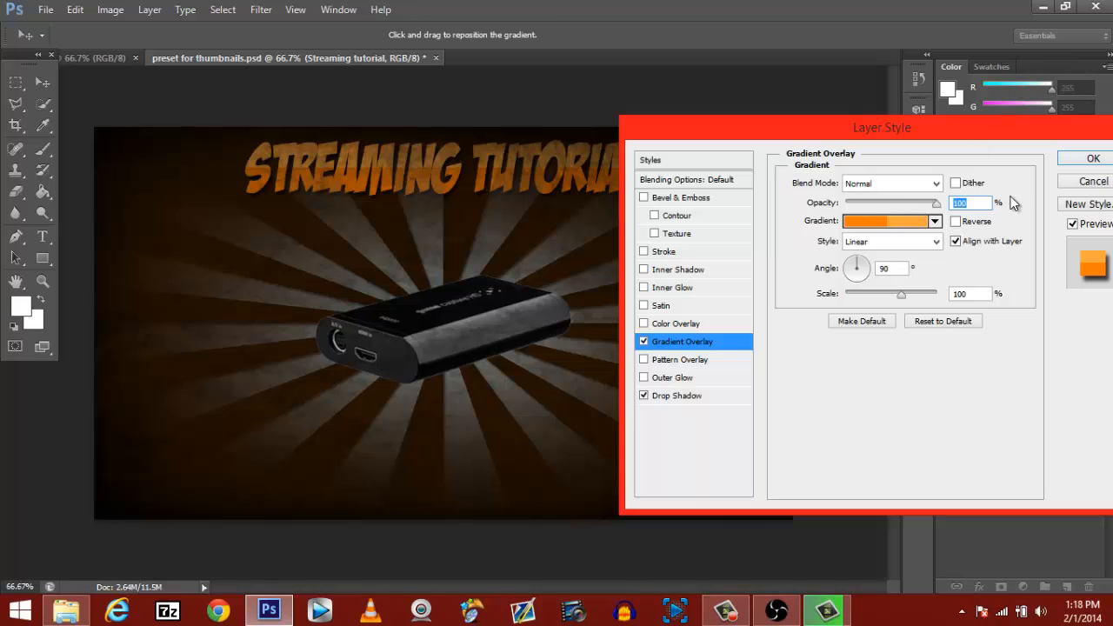
left_click(1092, 157)
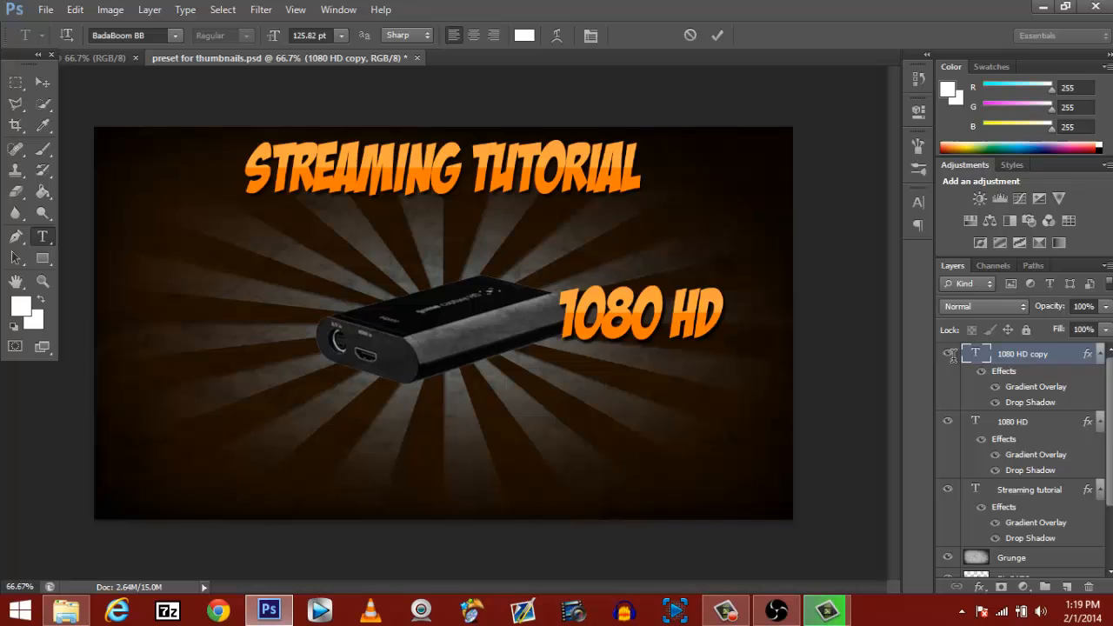
Step: Retype the duplicated 1080 HD layer as OPEN BROADCST SOFTWARE and move it to the bottom for resizing
left_click(572, 313)
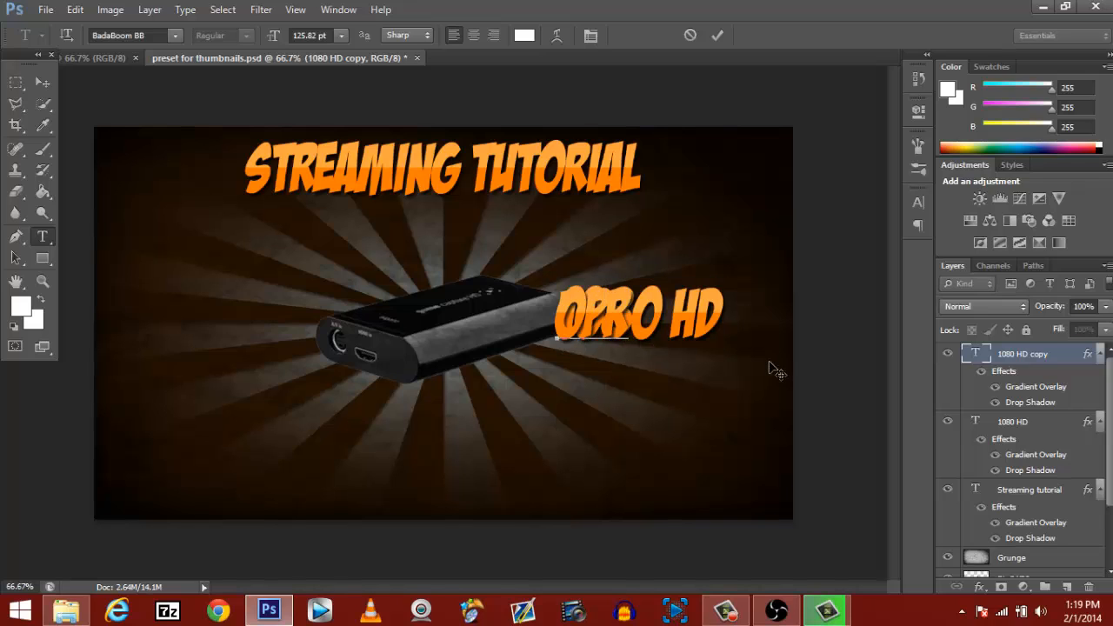
type("OPEN BID")
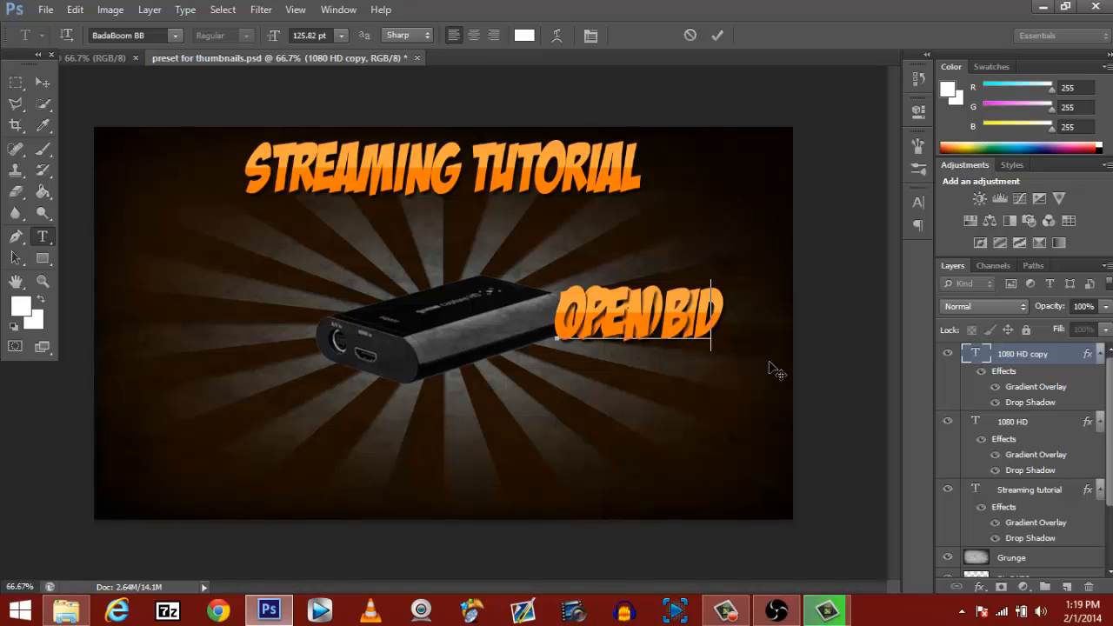
type("BROADC")
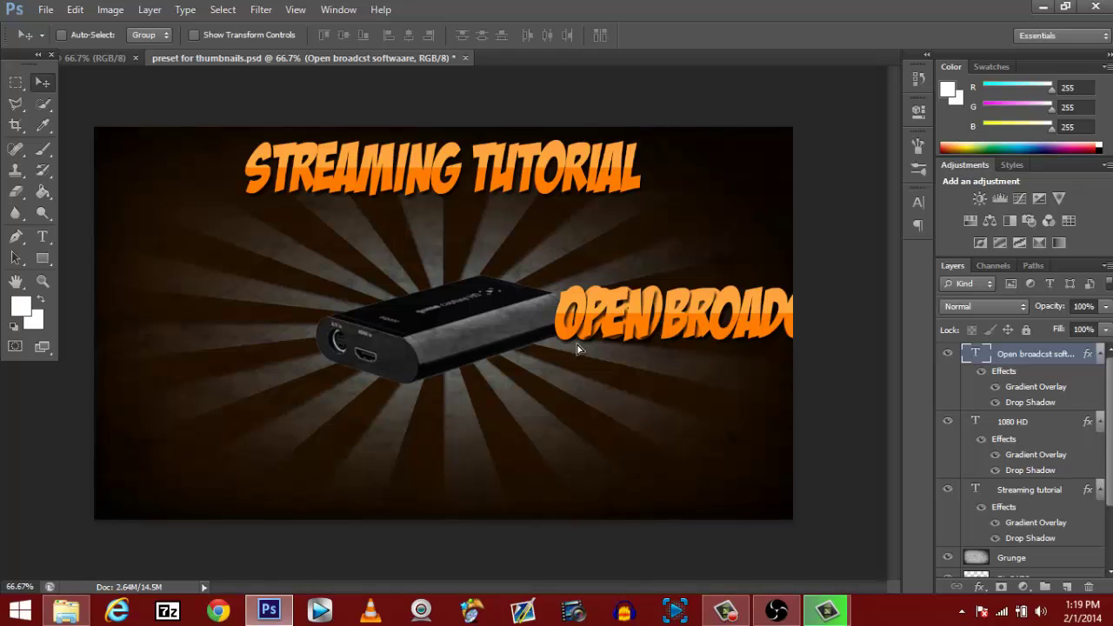
left_click_drag(577, 348, 313, 426)
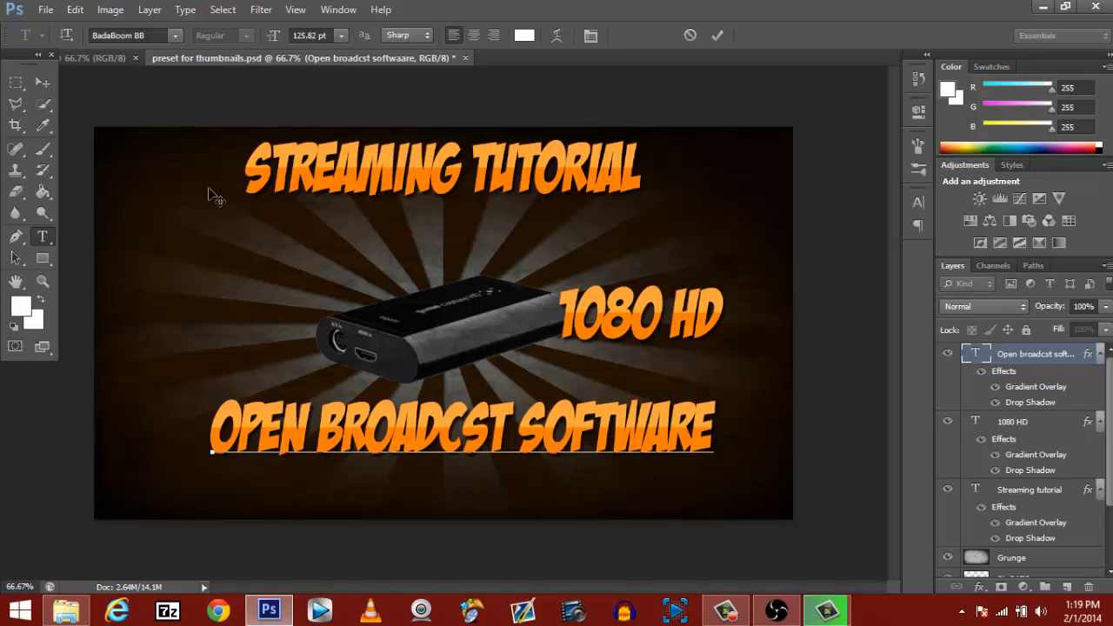
left_click(42, 84)
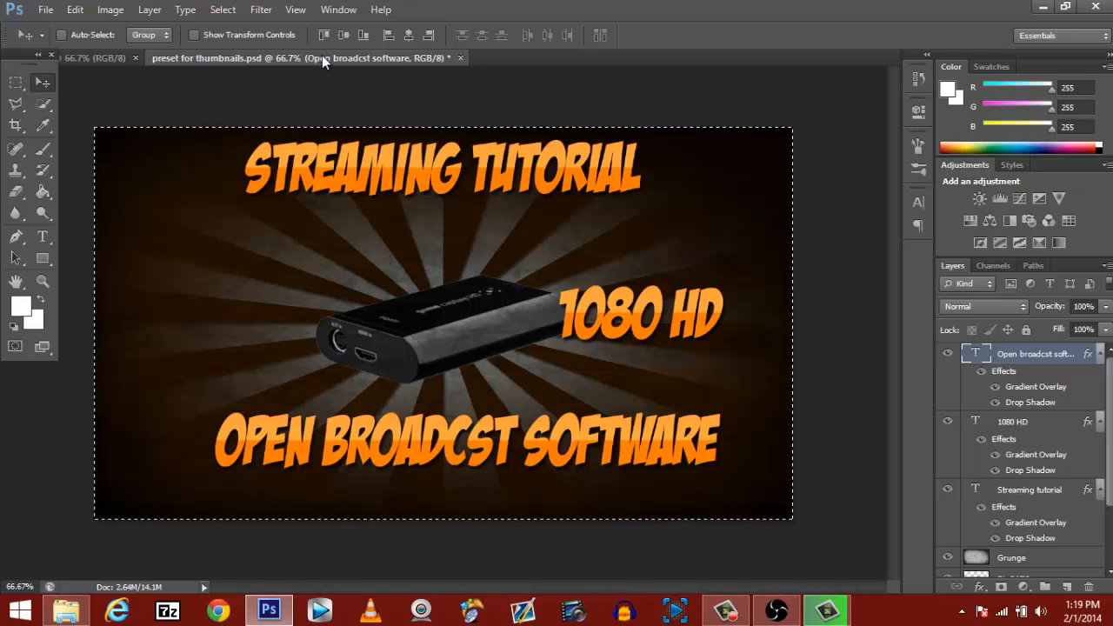
left_click(409, 34)
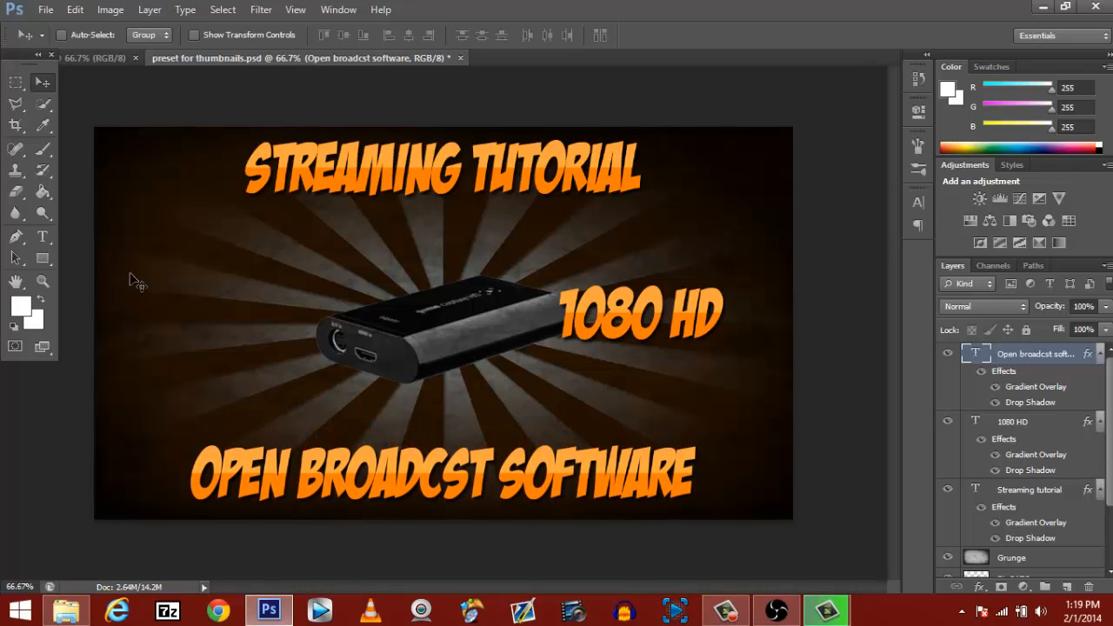
mouse_move(704, 261)
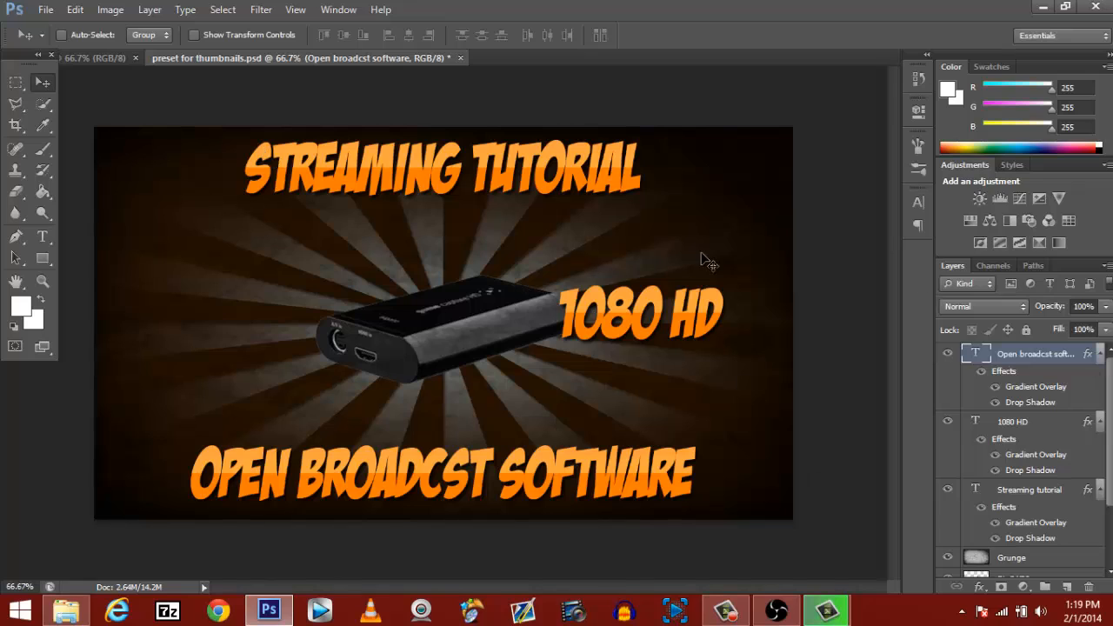
mouse_move(666, 288)
type("twitch.tv")
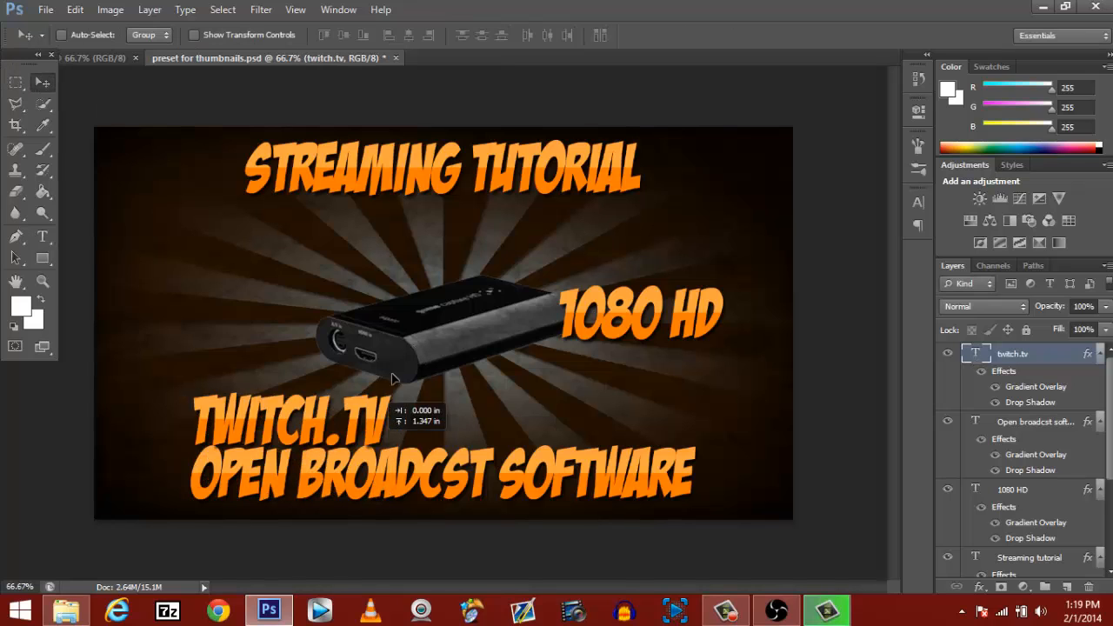
Step: Position the new TWITCH.TV text just beneath the STREAMING TUTORIAL title
left_click_drag(295, 423, 339, 240)
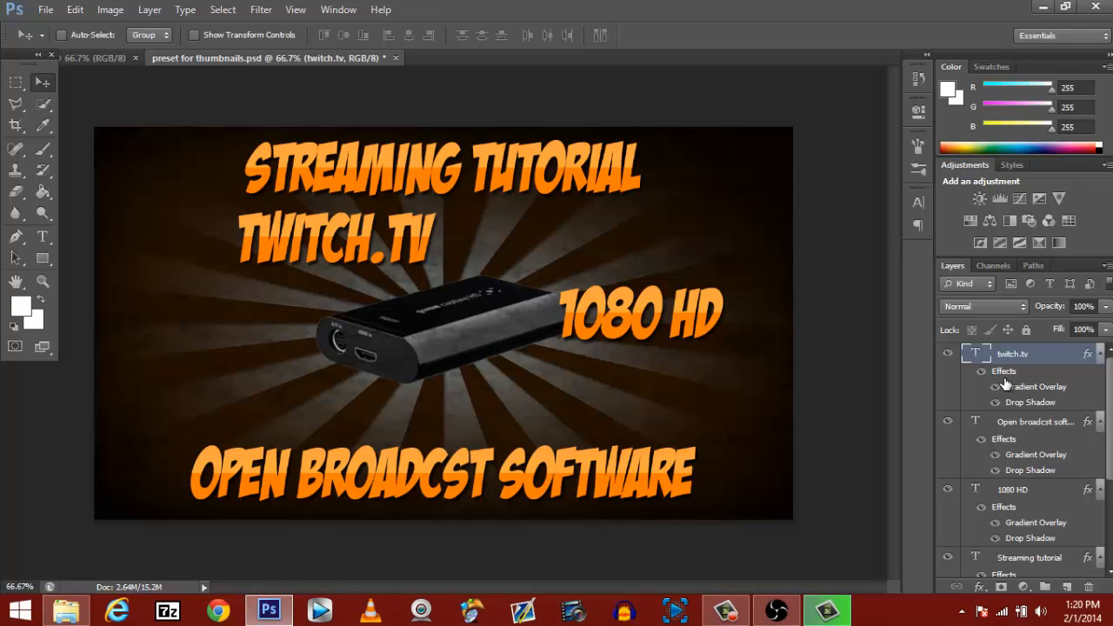
Step: Swap the TWITCH.TV Gradient Overlay to a purple preset in the Gradient Editor
double_click(1033, 386)
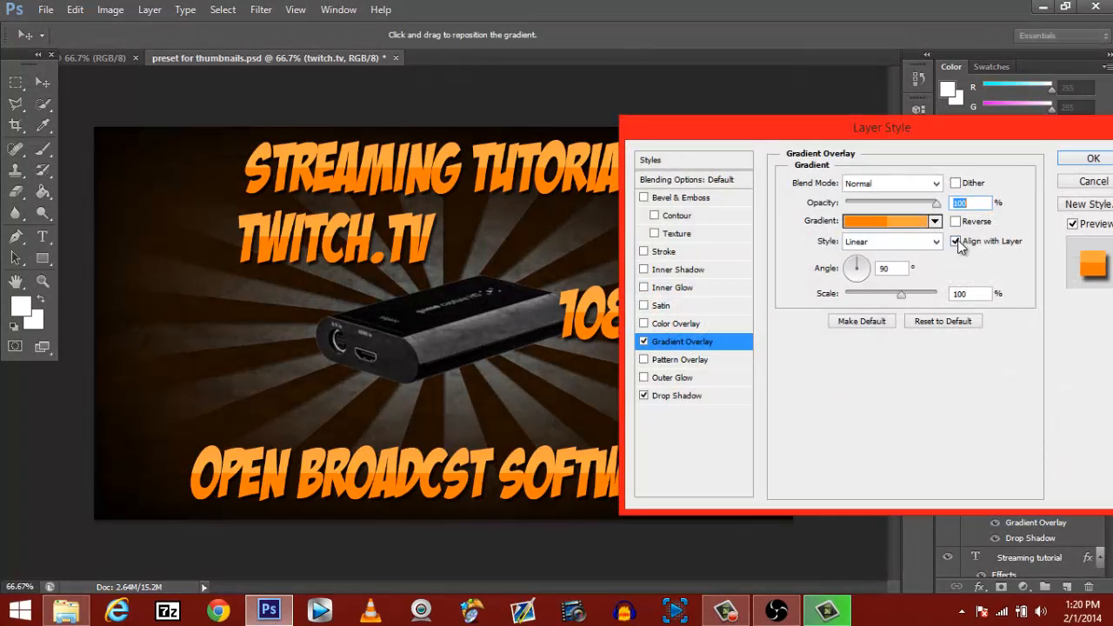
left_click(885, 219)
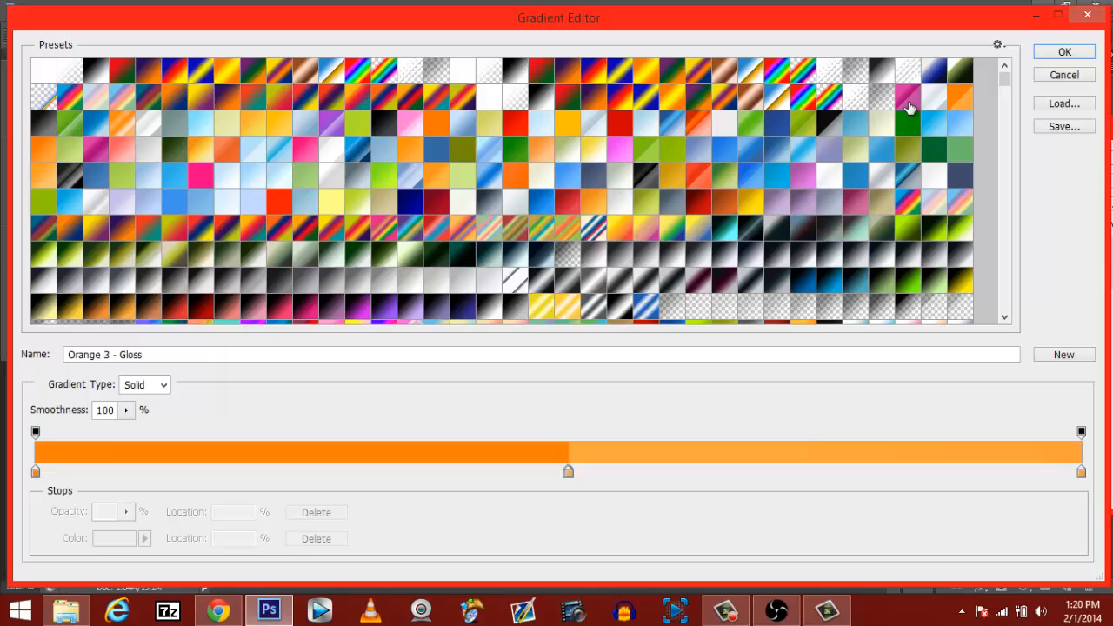
left_click(1068, 52)
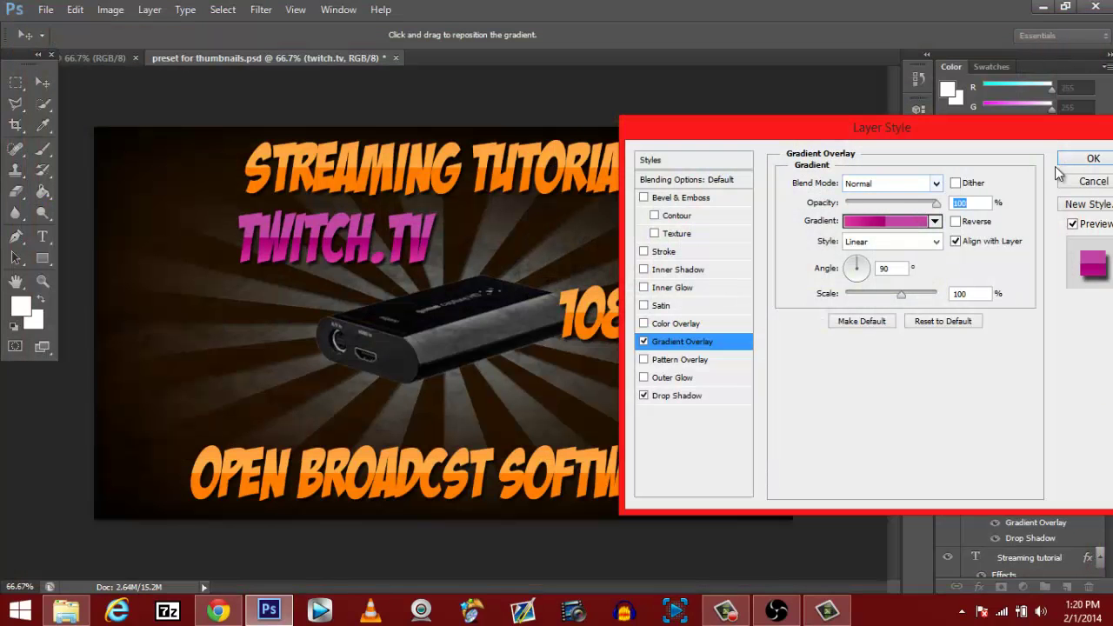
left_click(1089, 158)
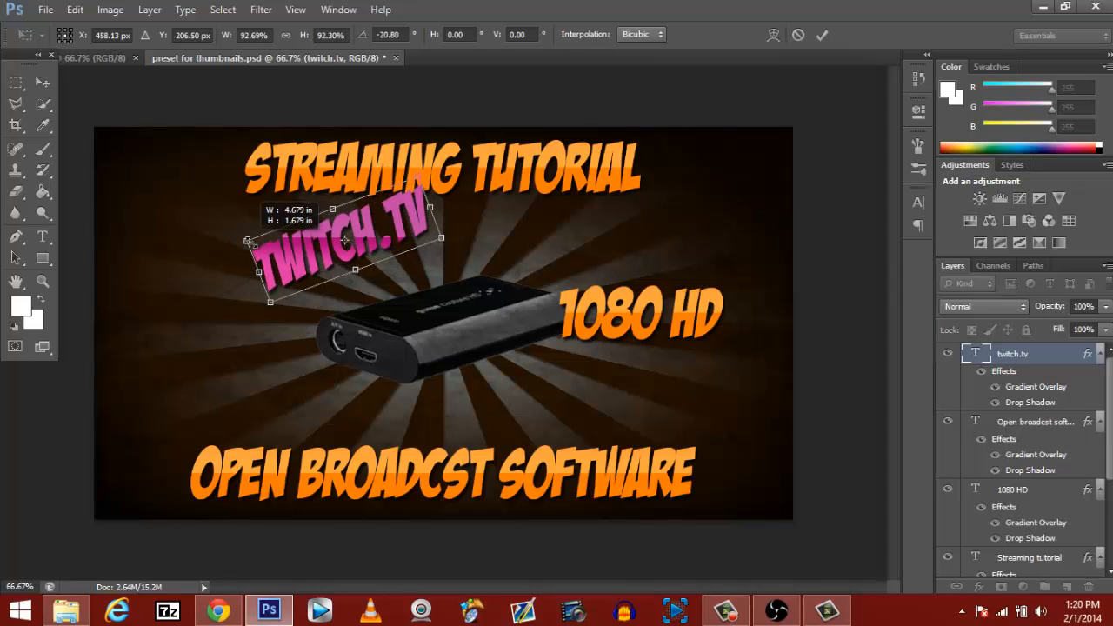
Step: Free Transform TWITCH.TV to tilt and shrink it over the Elgato, move it below EL GATO, rotate further
left_click_drag(344, 240, 396, 282)
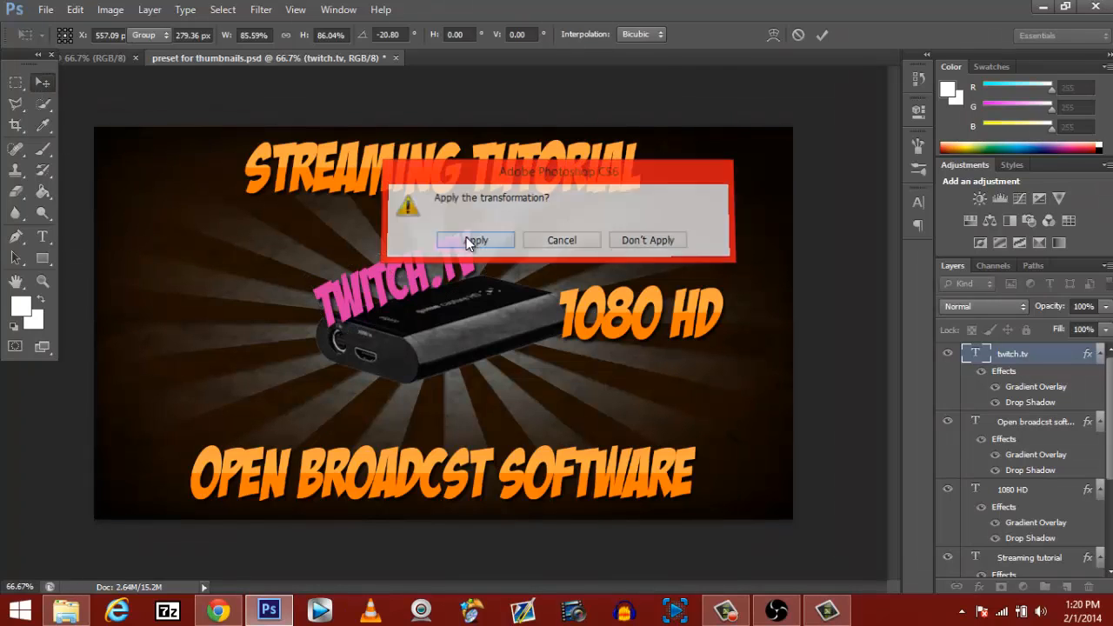
left_click(475, 240)
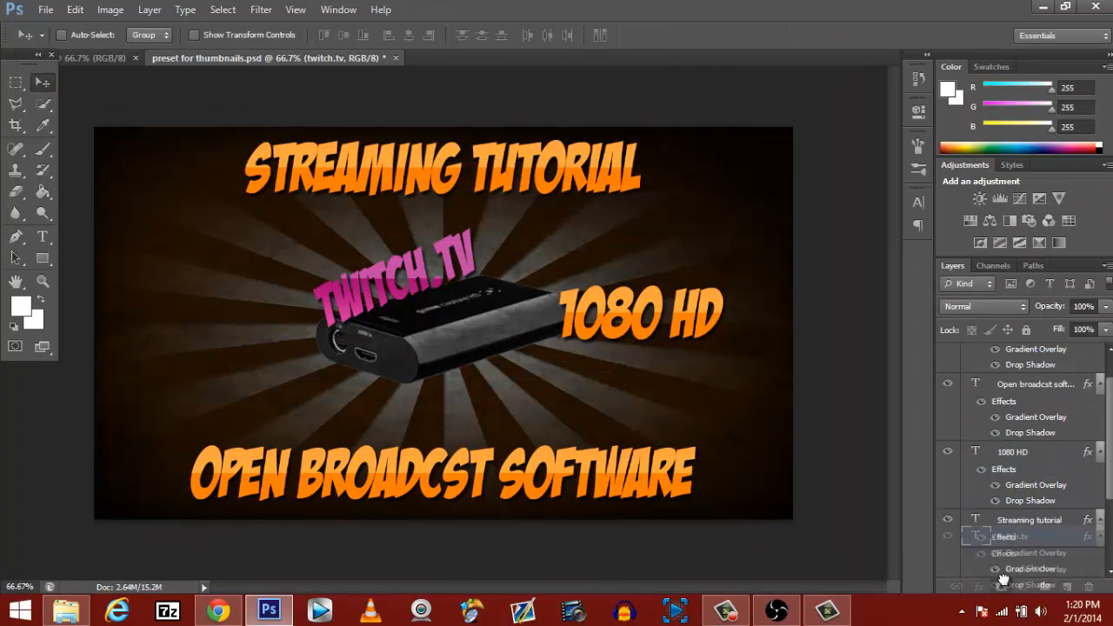
scroll("down", 3)
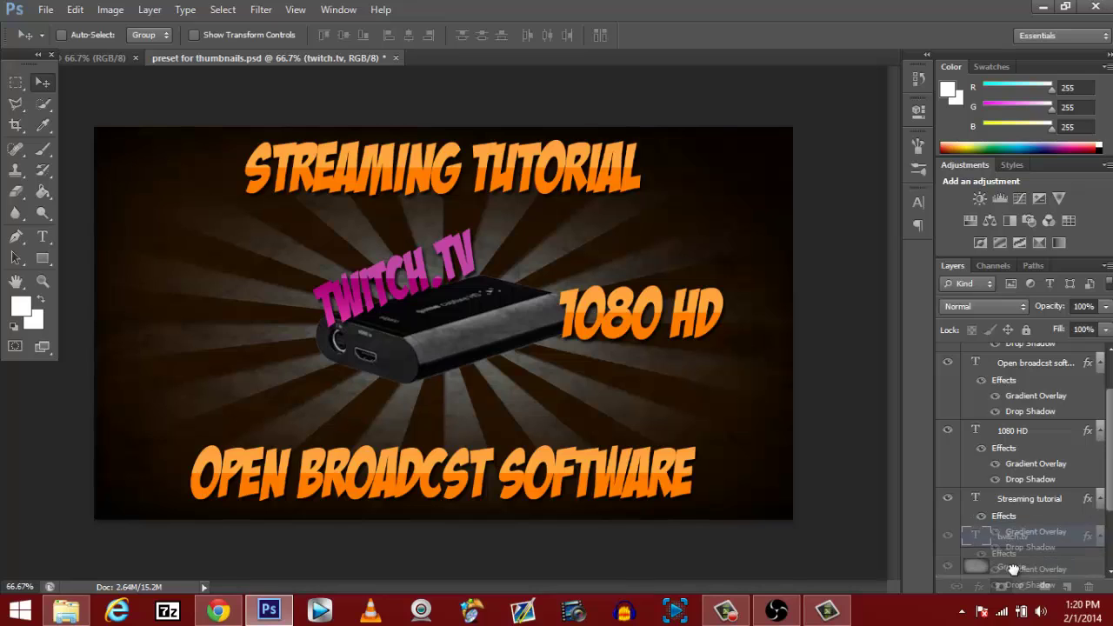
scroll("down", 3)
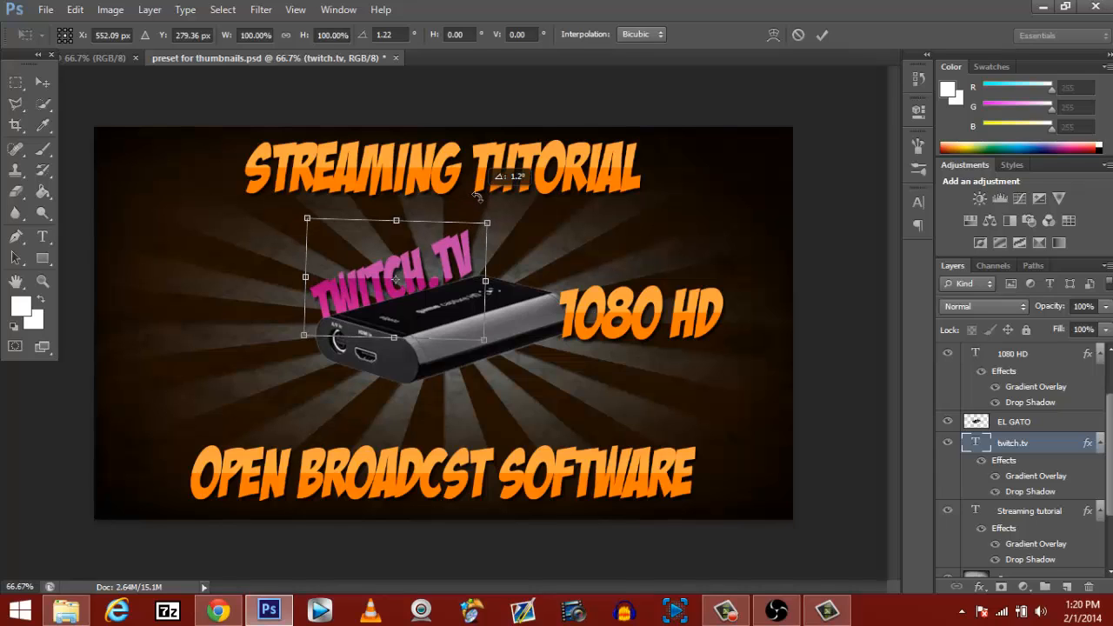
left_click_drag(476, 194, 466, 213)
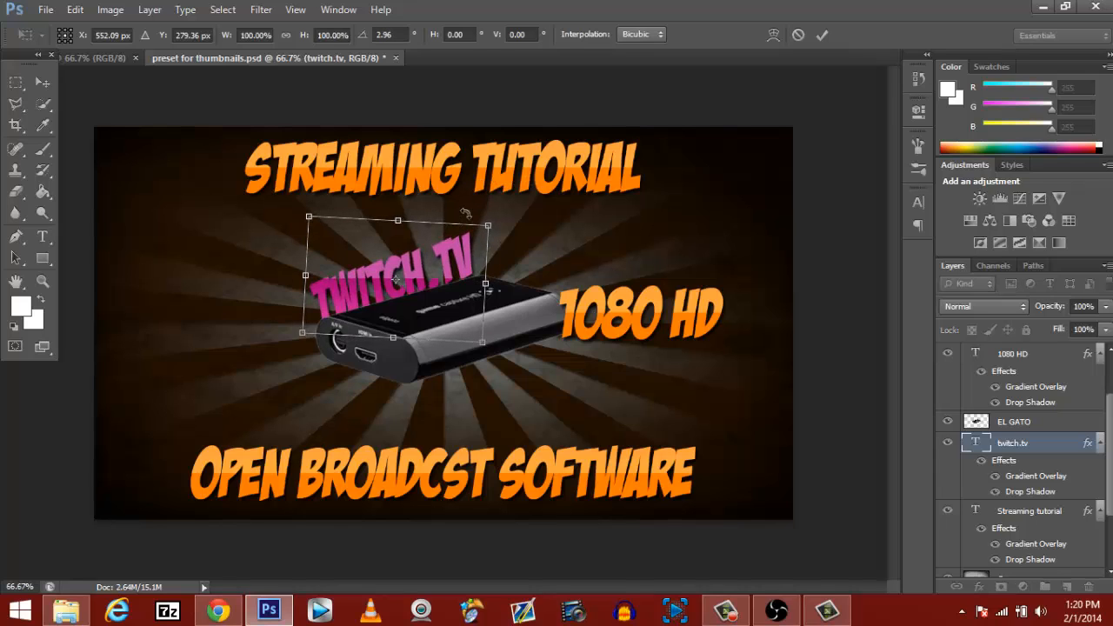